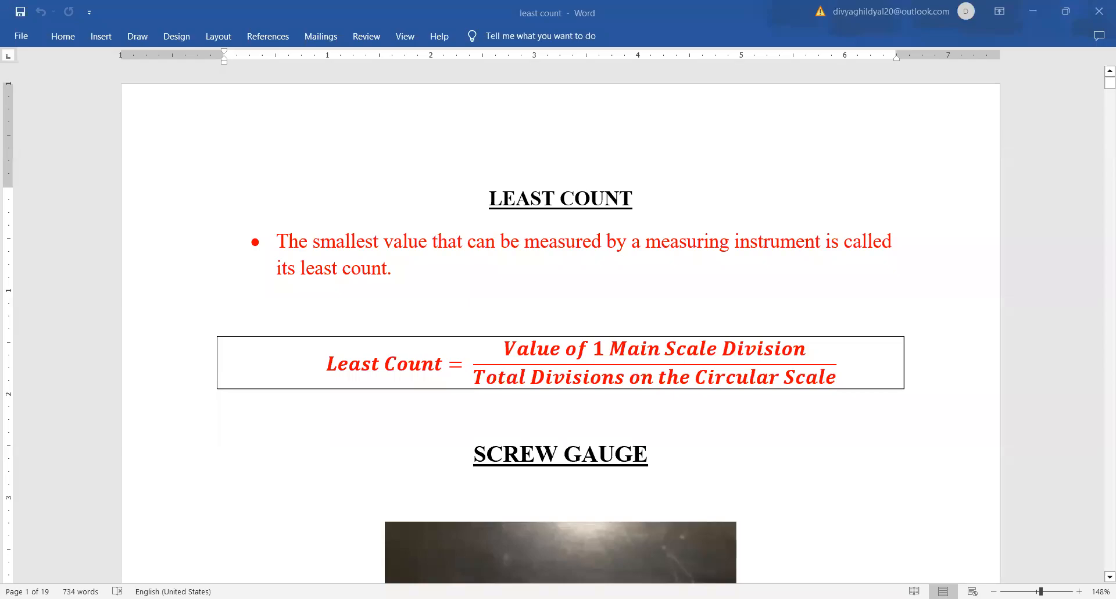
{"action": "mouse_move", "coordinate": [792, 171]}
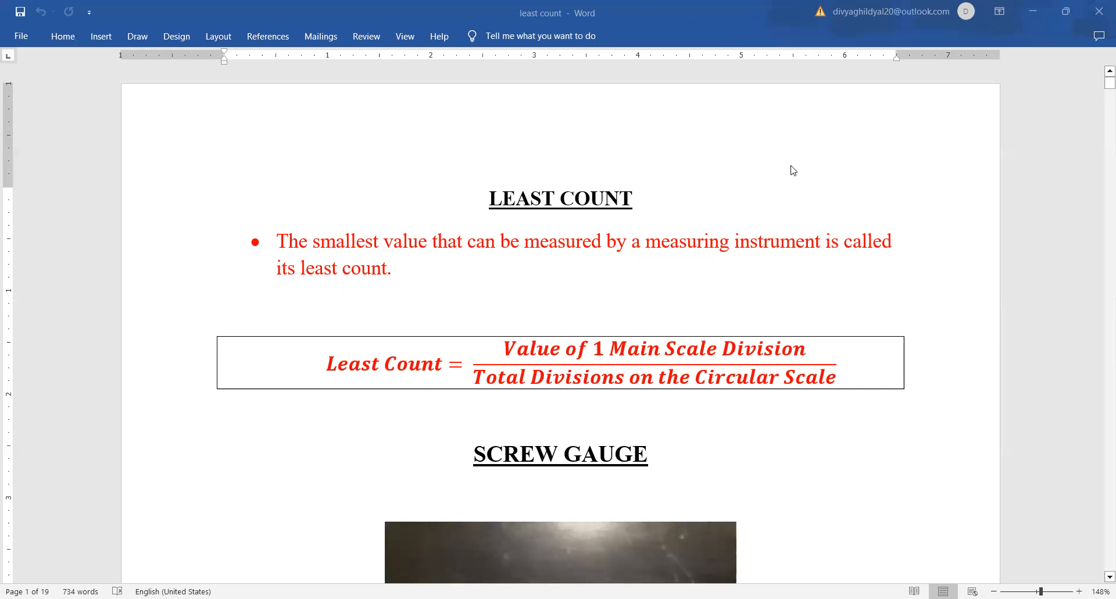
{"action": "mouse_move", "coordinate": [820, 435]}
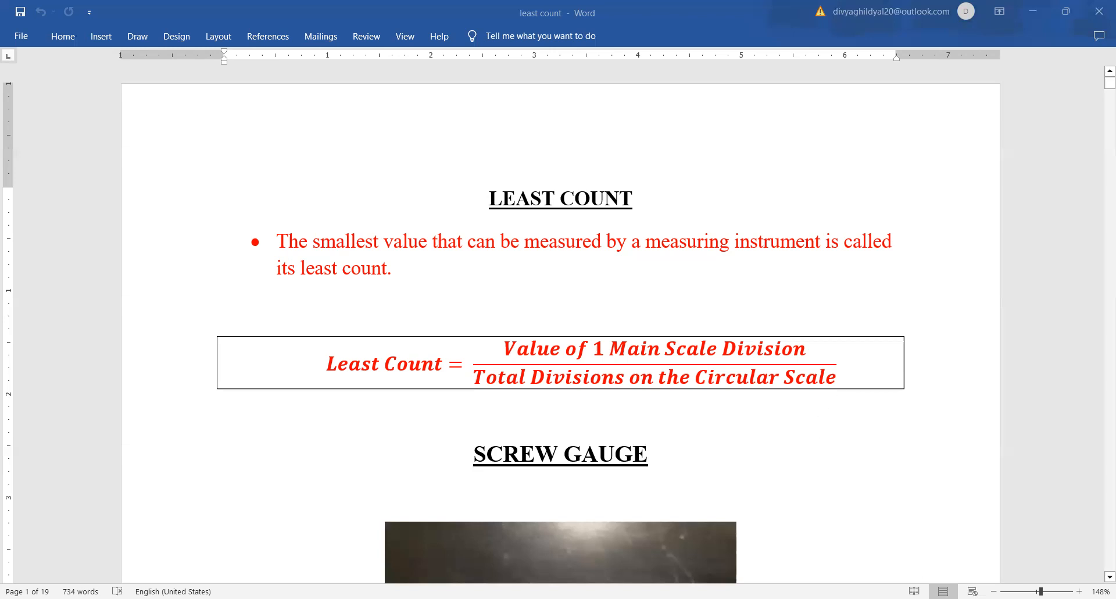
{"action": "mouse_move", "coordinate": [1108, 577]}
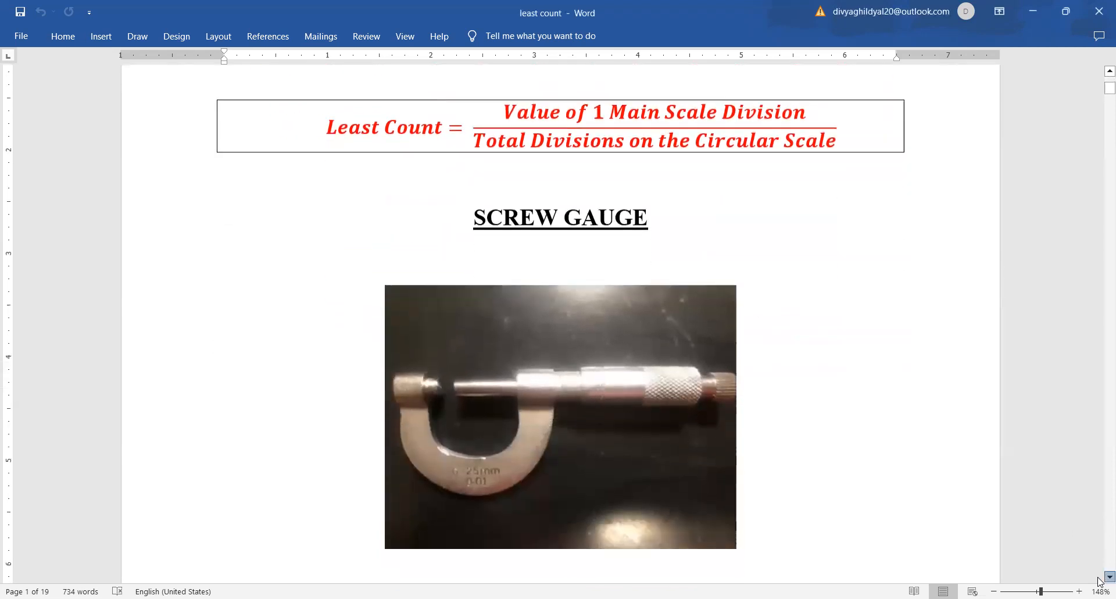
{"action": "scroll", "scroll_direction": "down", "scroll_amount": 3}
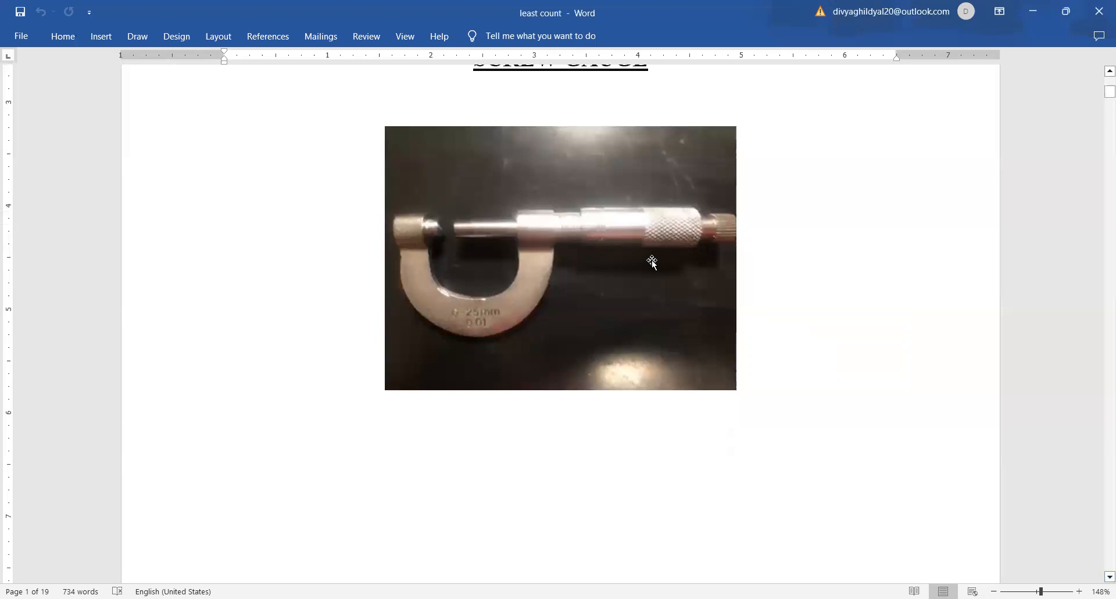
{"action": "mouse_move", "coordinate": [635, 276]}
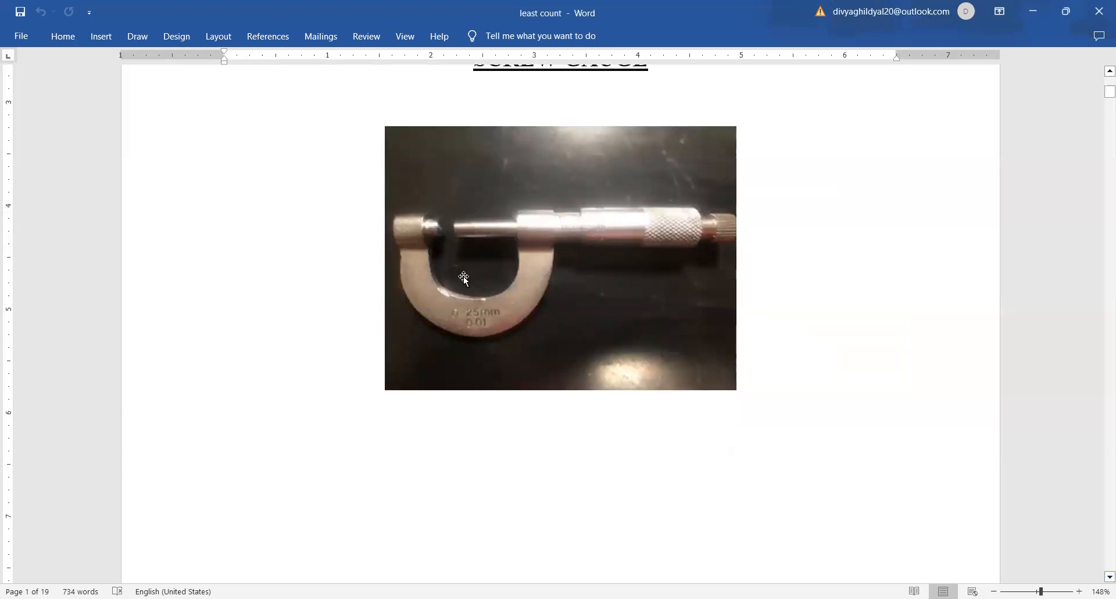
{"action": "mouse_move", "coordinate": [458, 269]}
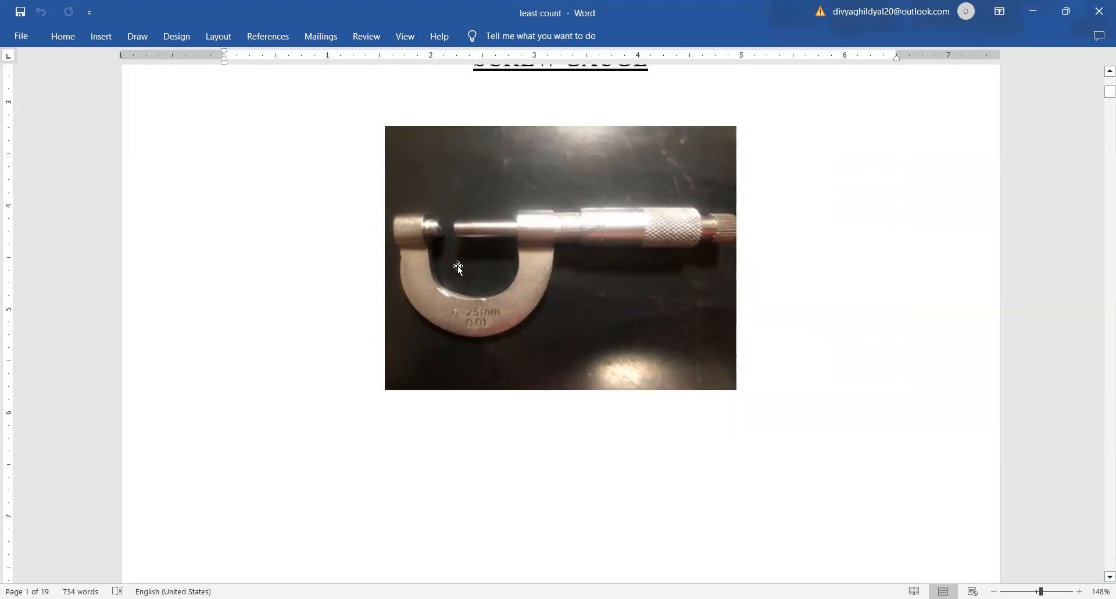
{"action": "mouse_move", "coordinate": [462, 244]}
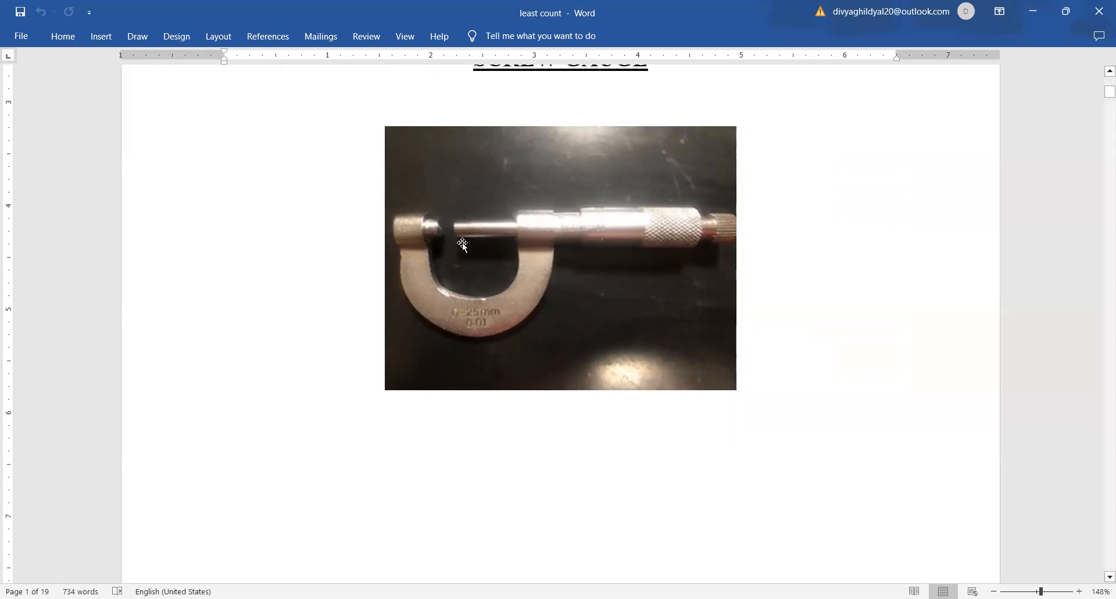
{"action": "mouse_move", "coordinate": [455, 240]}
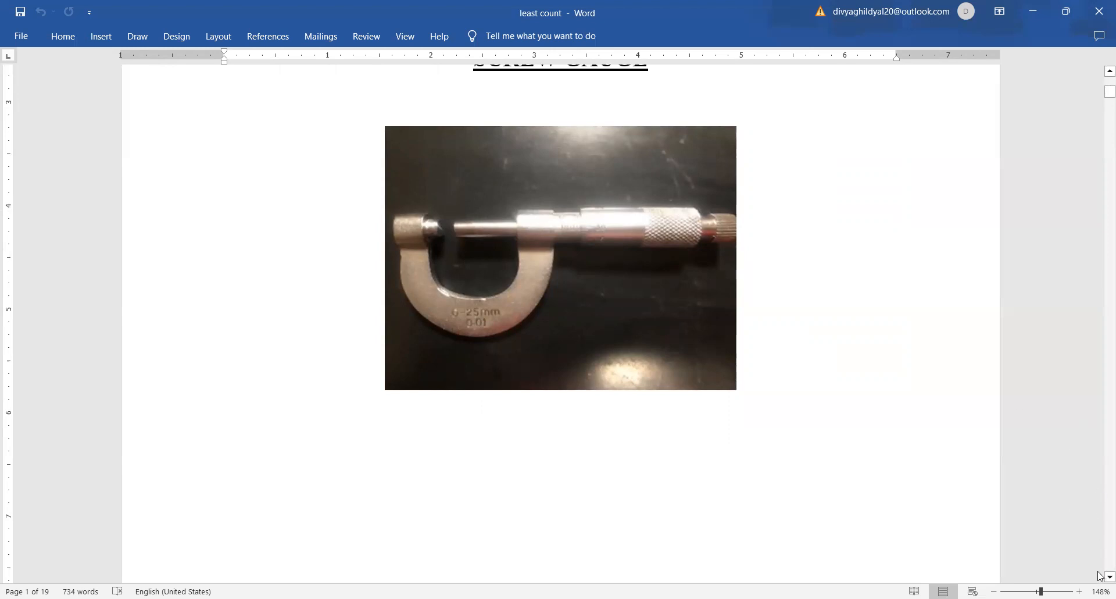
{"action": "scroll", "scroll_direction": "down", "scroll_amount": 3}
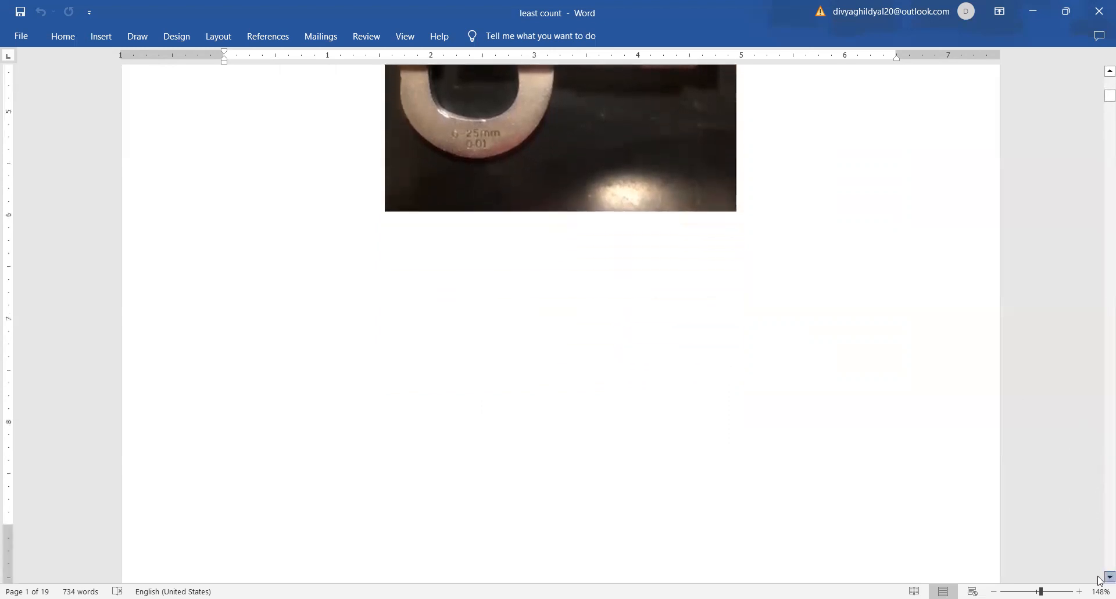
{"action": "scroll", "scroll_direction": "down", "scroll_amount": 3}
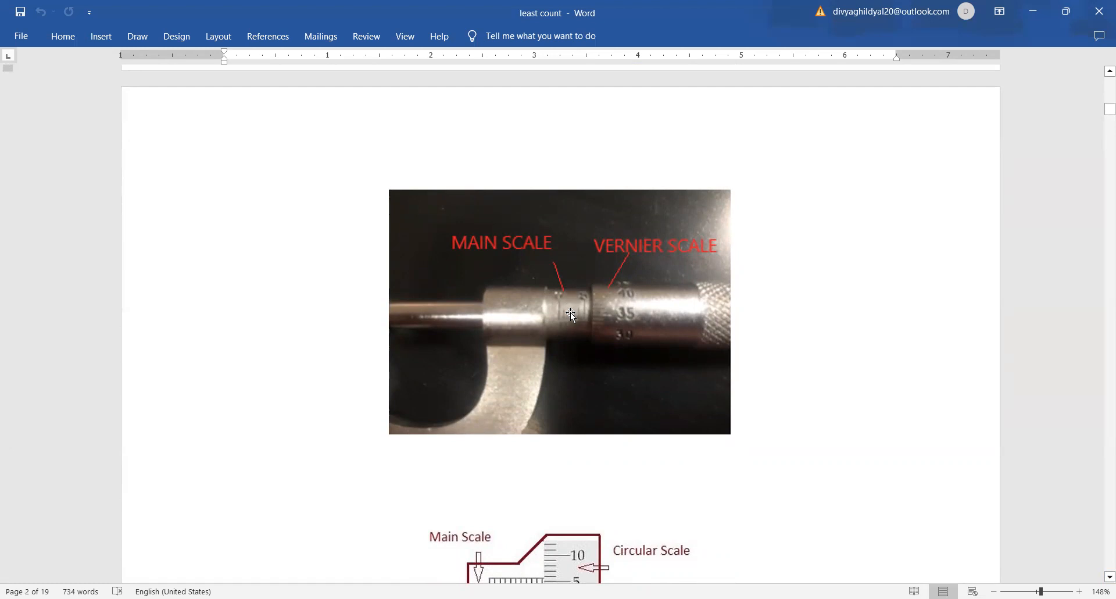
{"action": "mouse_move", "coordinate": [598, 339]}
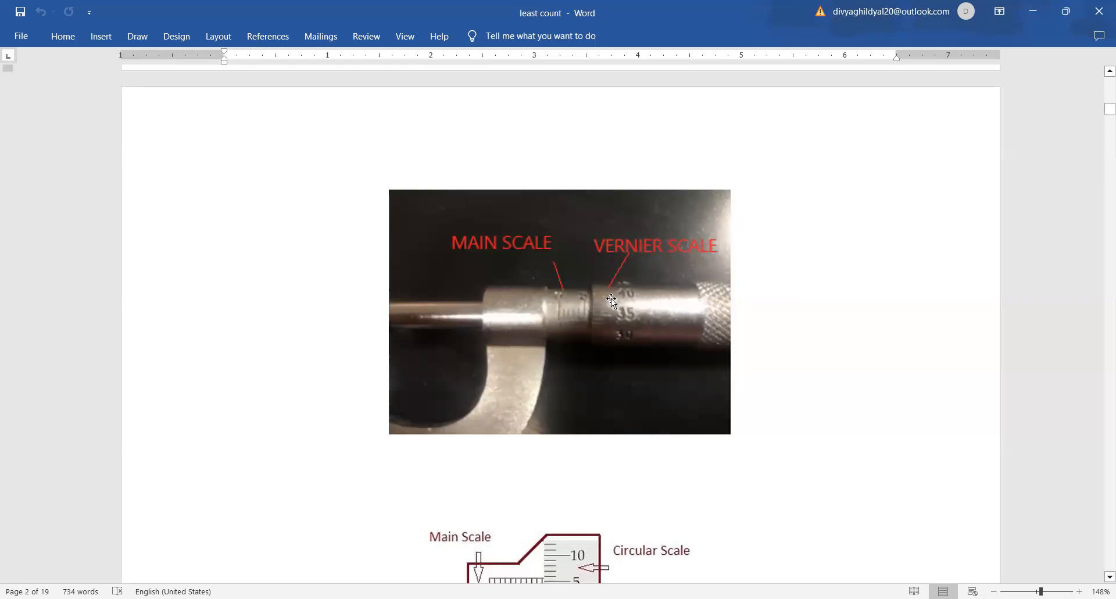
{"action": "mouse_move", "coordinate": [571, 315]}
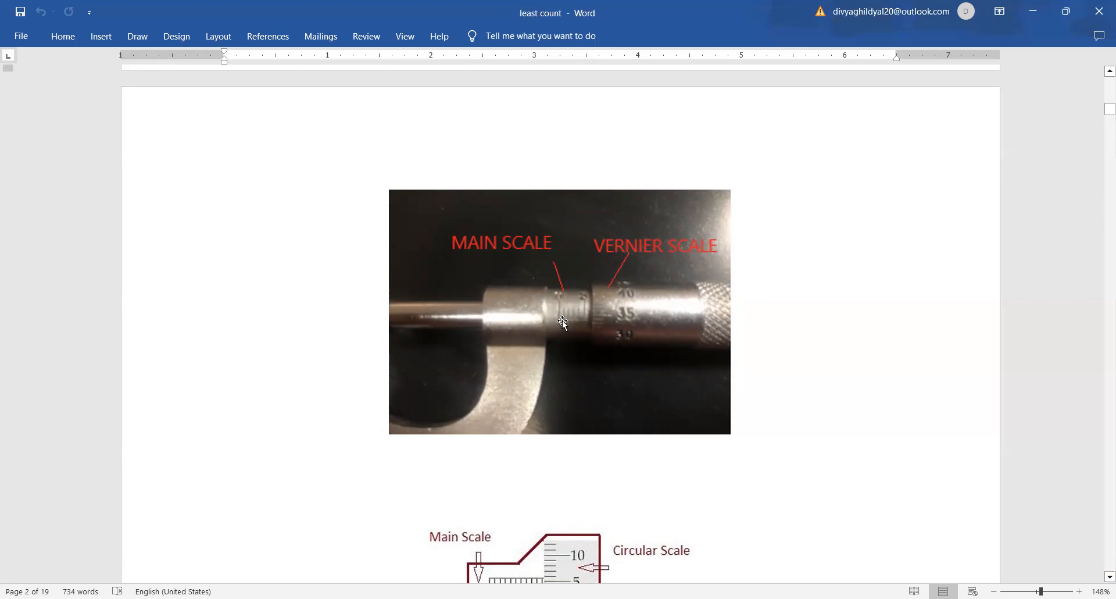
{"action": "mouse_move", "coordinate": [584, 317]}
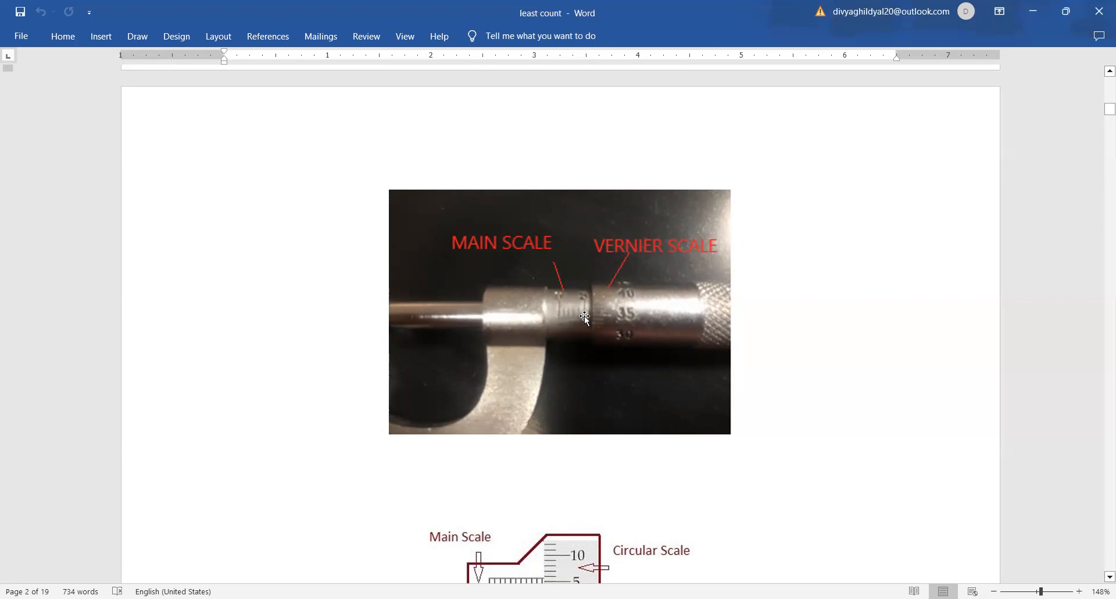
{"action": "mouse_move", "coordinate": [581, 330]}
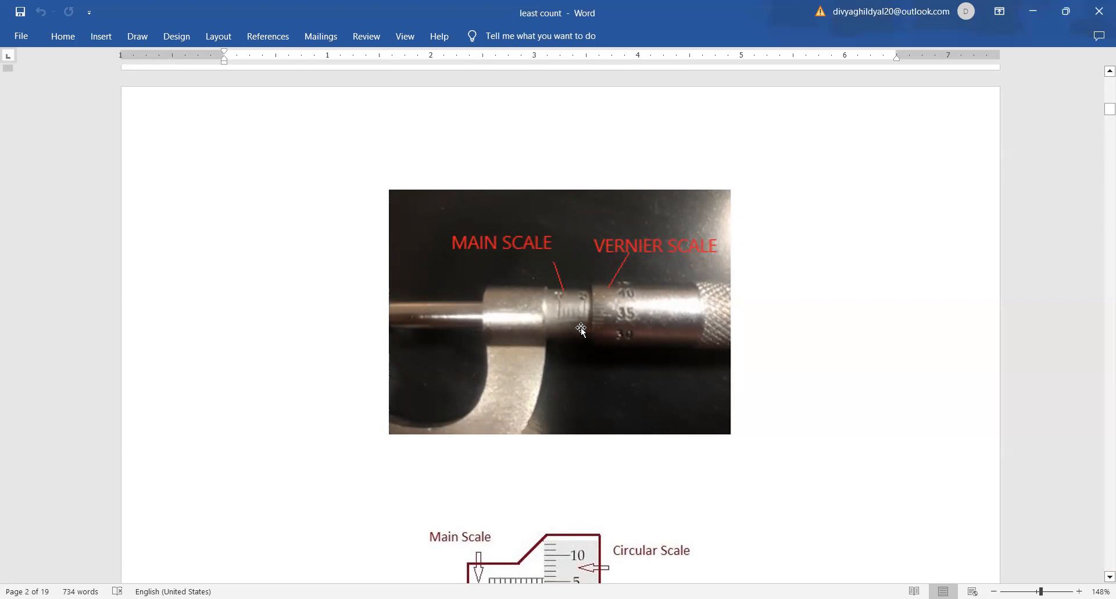
{"action": "mouse_move", "coordinate": [588, 331]}
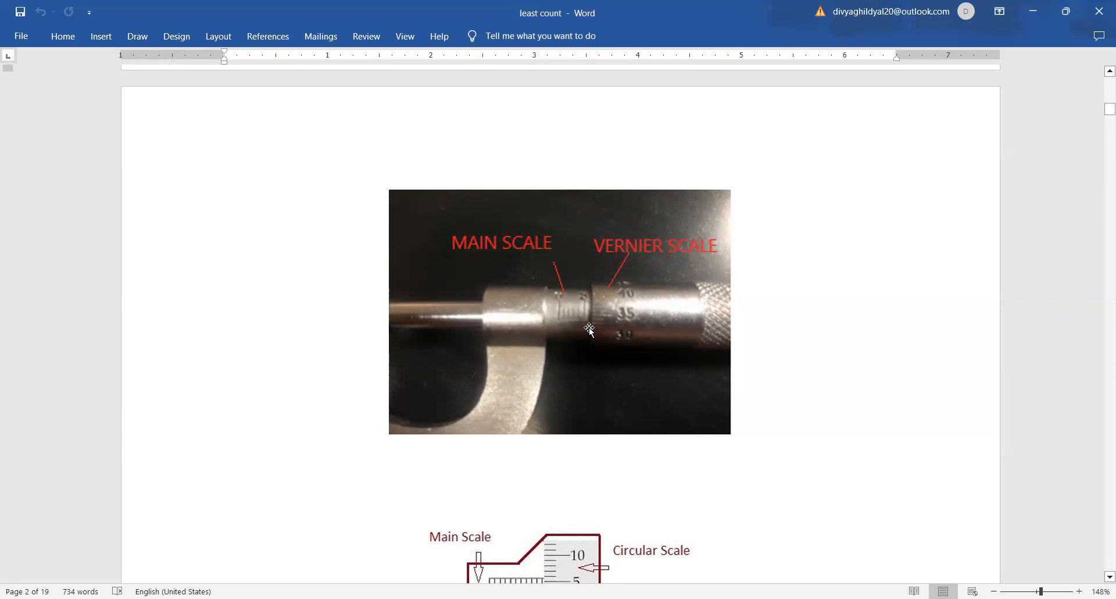
{"action": "mouse_move", "coordinate": [574, 337]}
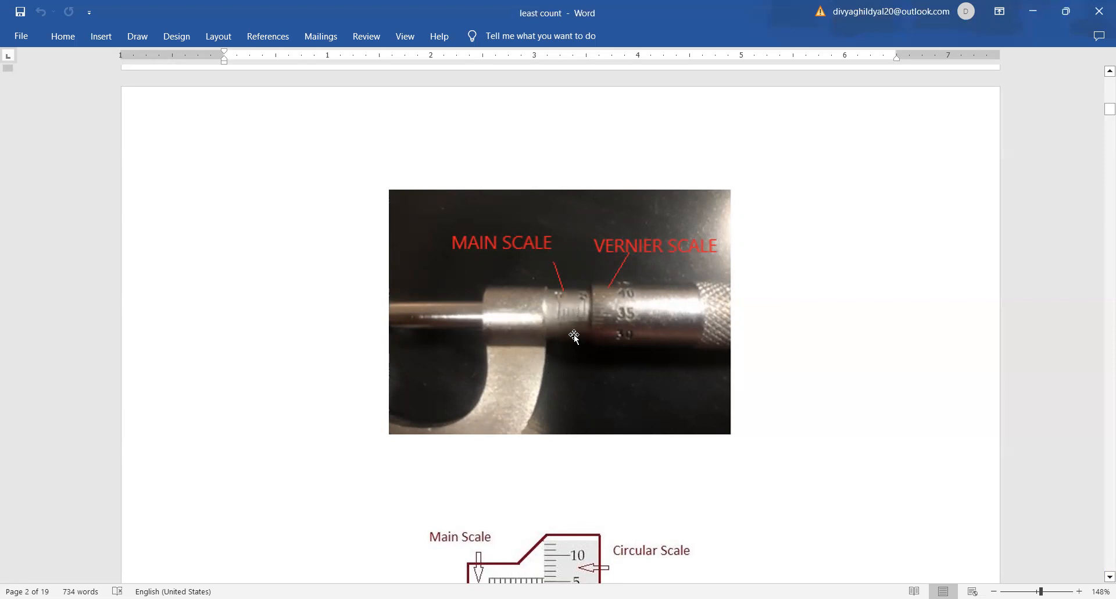
{"action": "mouse_move", "coordinate": [574, 296]}
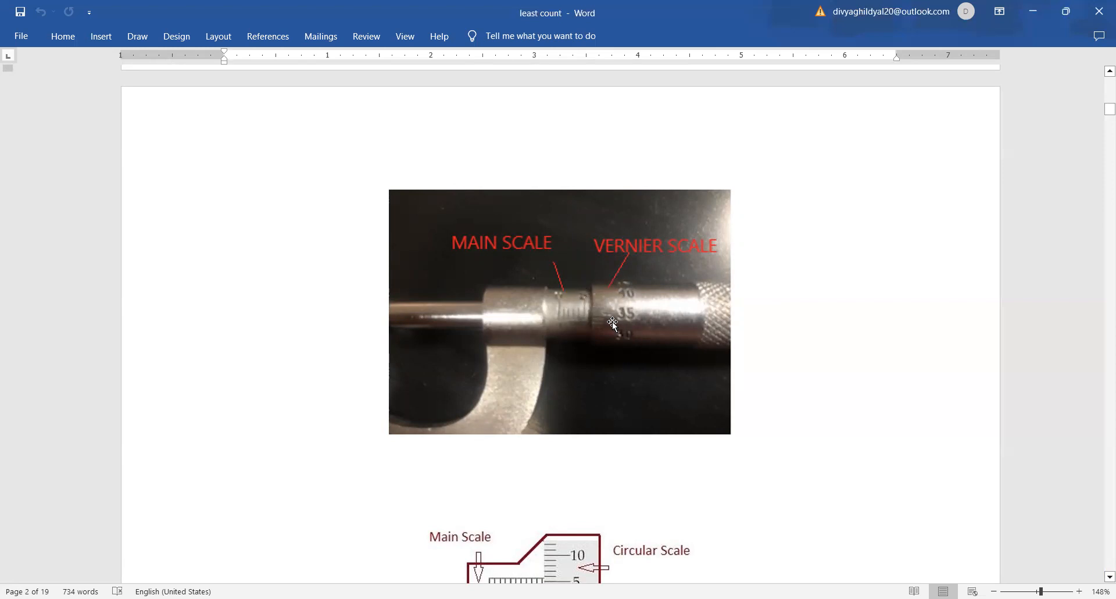
{"action": "mouse_move", "coordinate": [627, 298]}
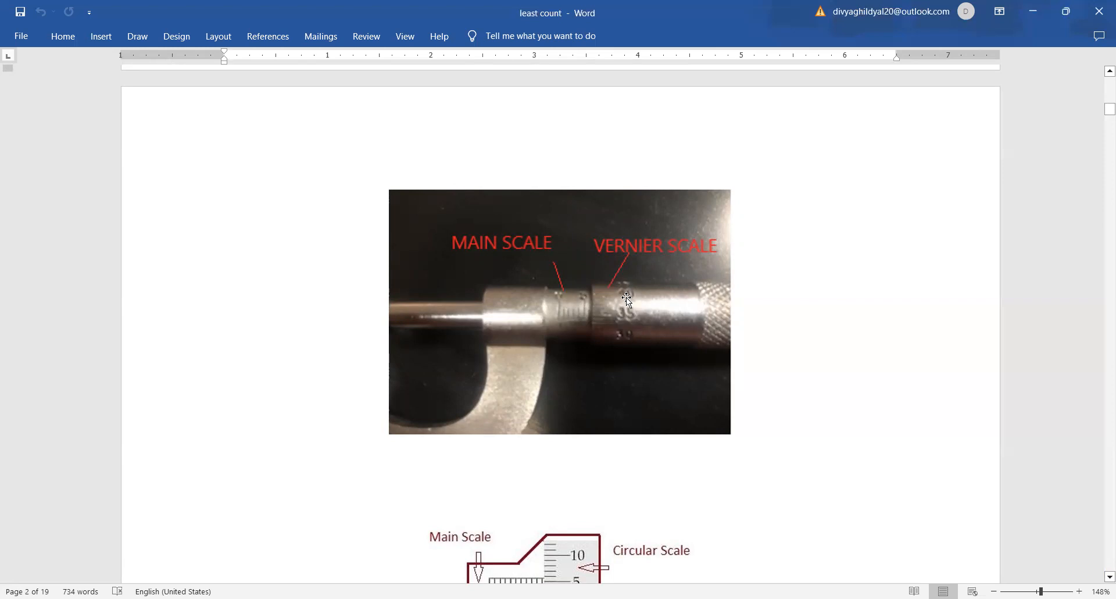
{"action": "mouse_move", "coordinate": [628, 331]}
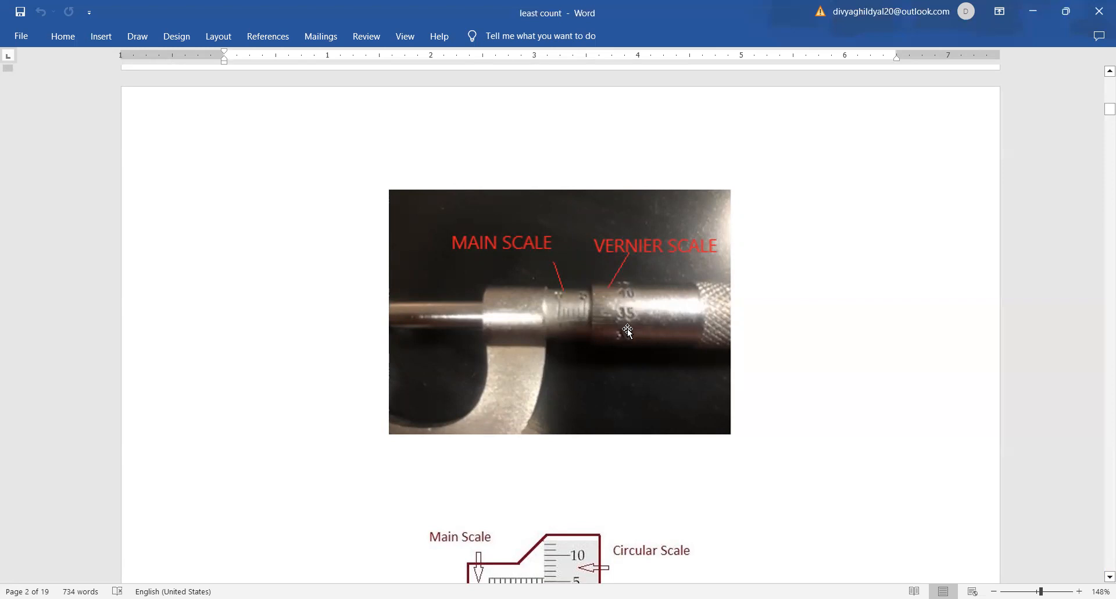
{"action": "mouse_move", "coordinate": [625, 290]}
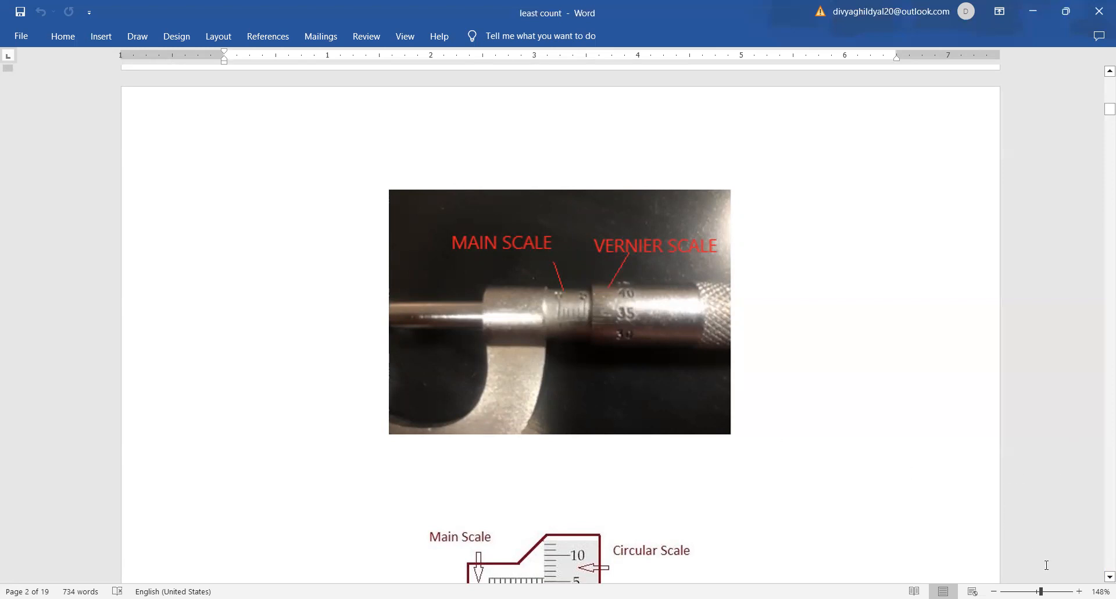
{"action": "scroll", "scroll_direction": "down", "scroll_amount": 3}
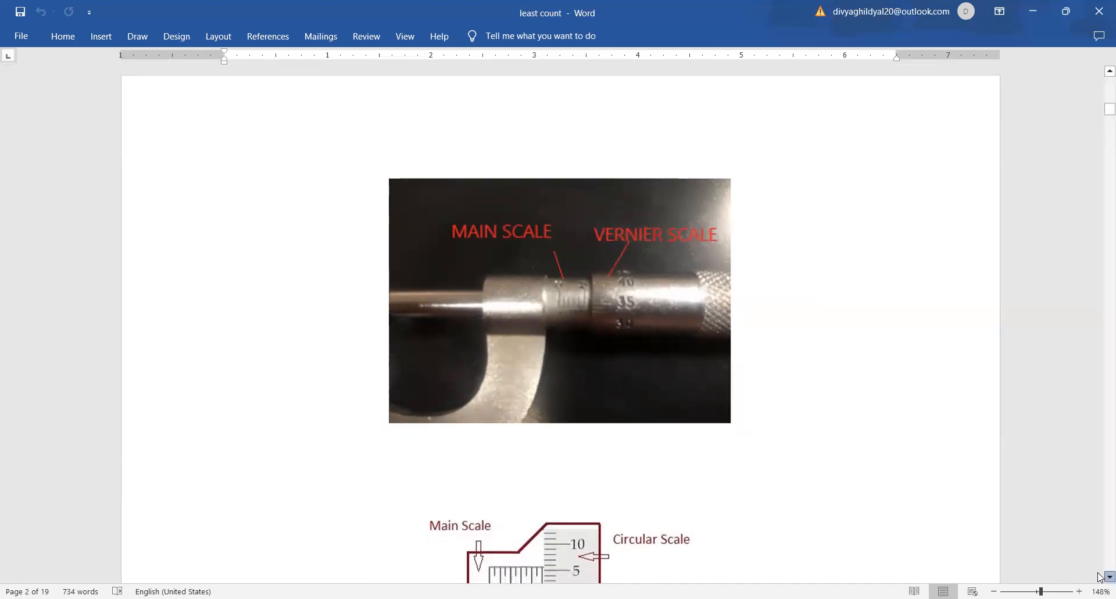
{"action": "scroll", "scroll_direction": "down", "scroll_amount": 3}
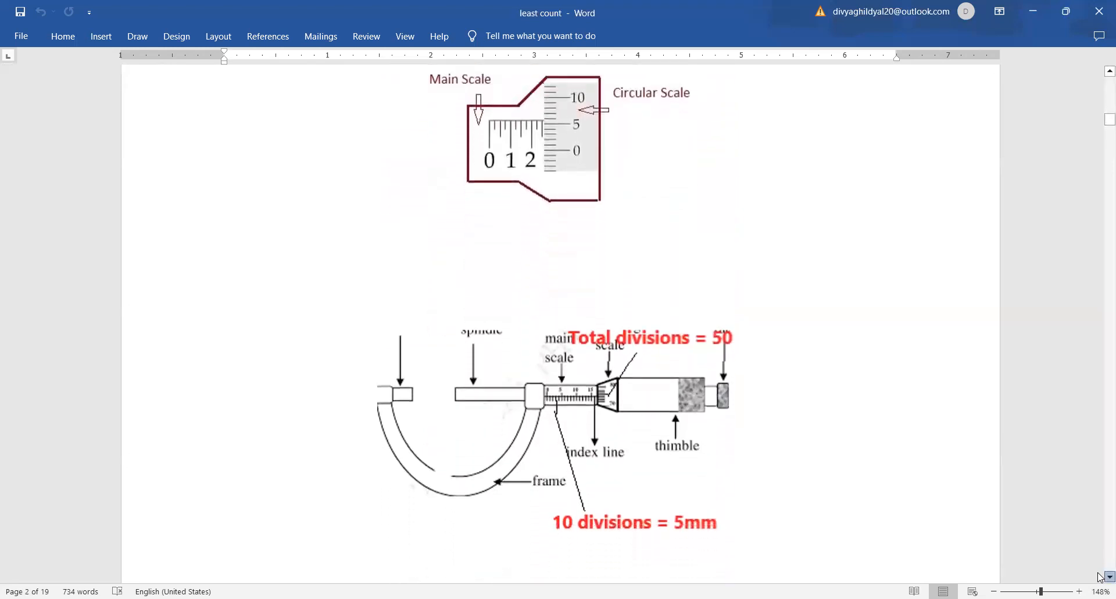
{"action": "scroll", "scroll_direction": "down", "scroll_amount": 3}
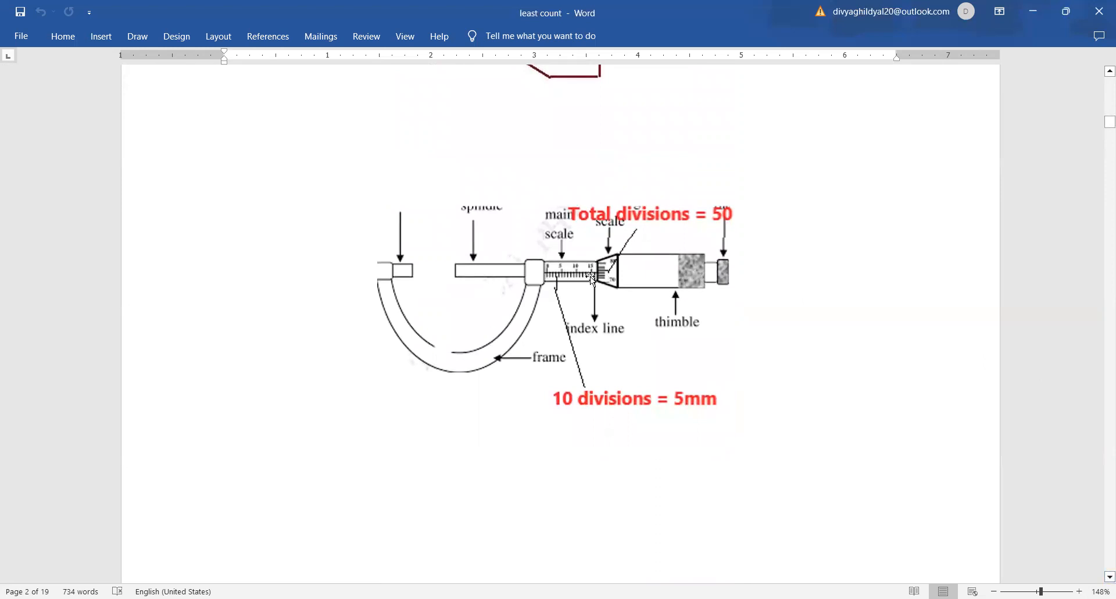
{"action": "mouse_move", "coordinate": [621, 288]}
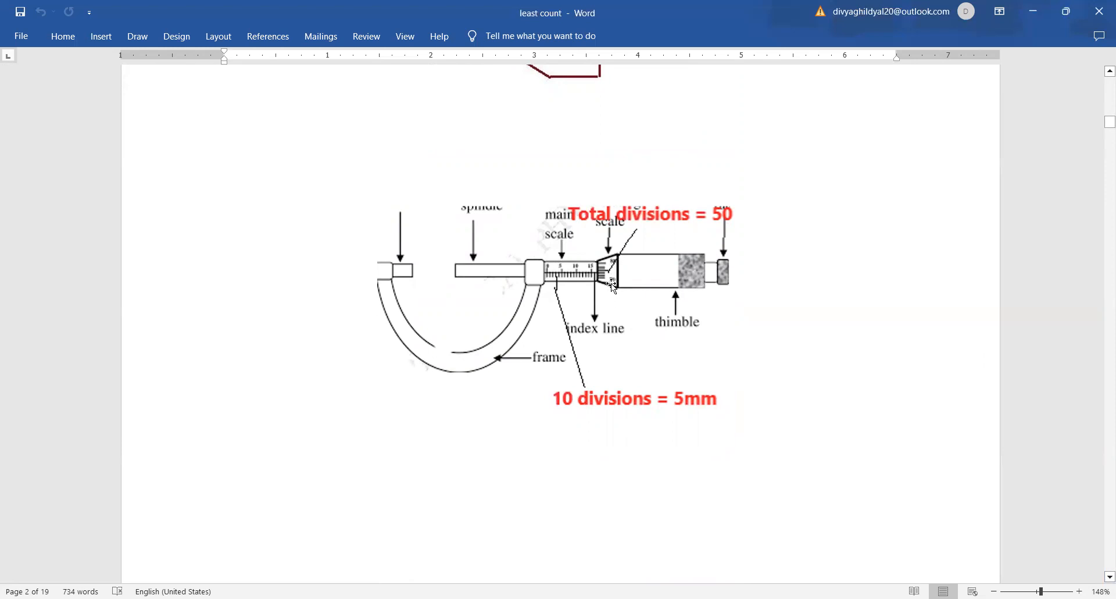
{"action": "mouse_move", "coordinate": [557, 285]}
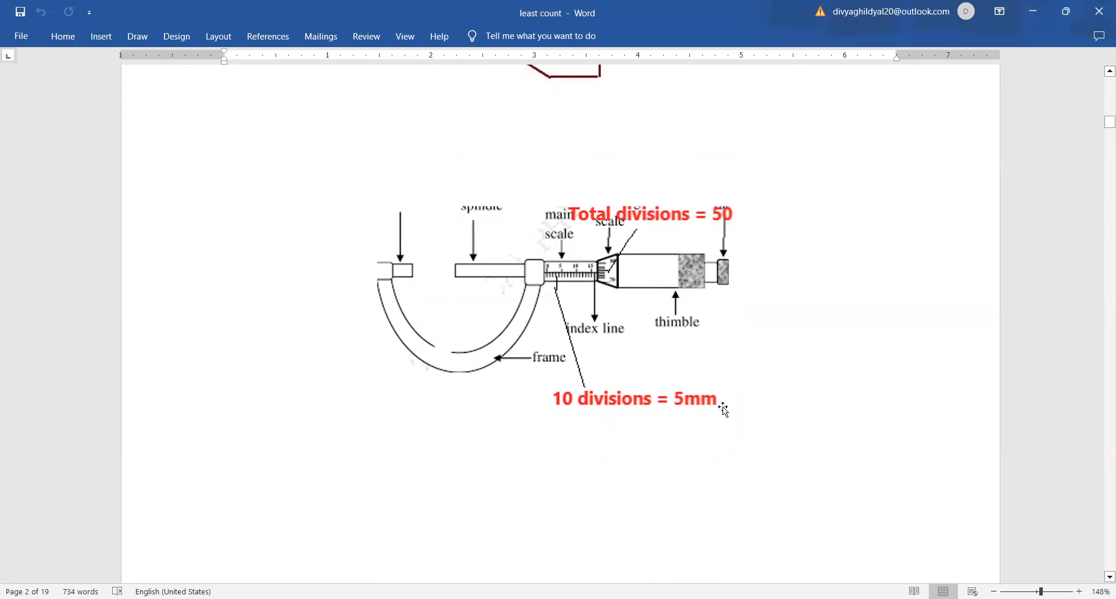
{"action": "mouse_move", "coordinate": [1014, 417]}
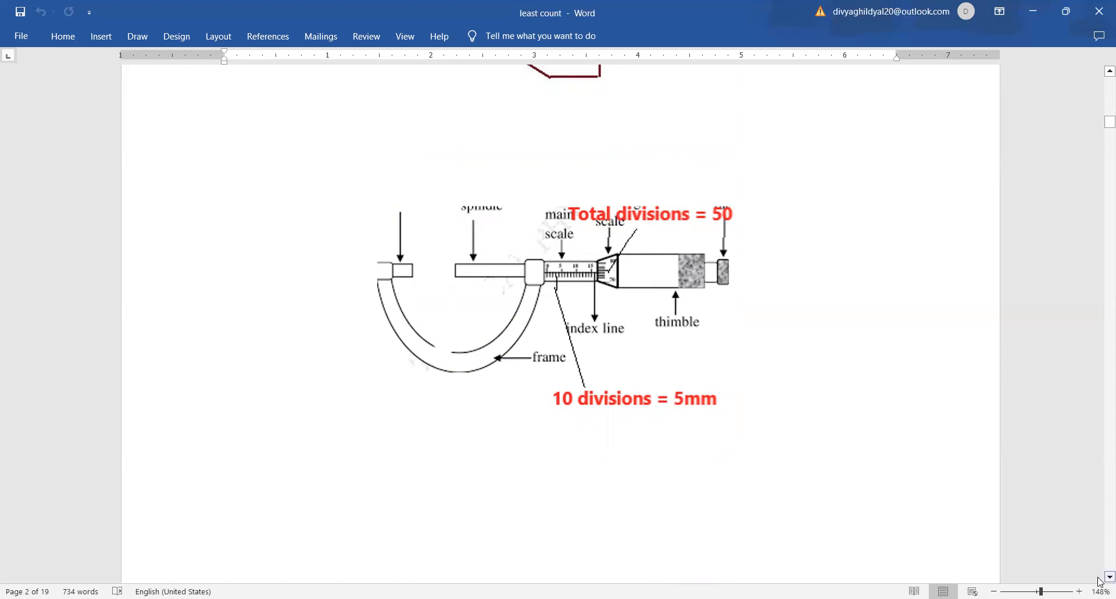
{"action": "scroll", "scroll_direction": "down", "scroll_amount": 3}
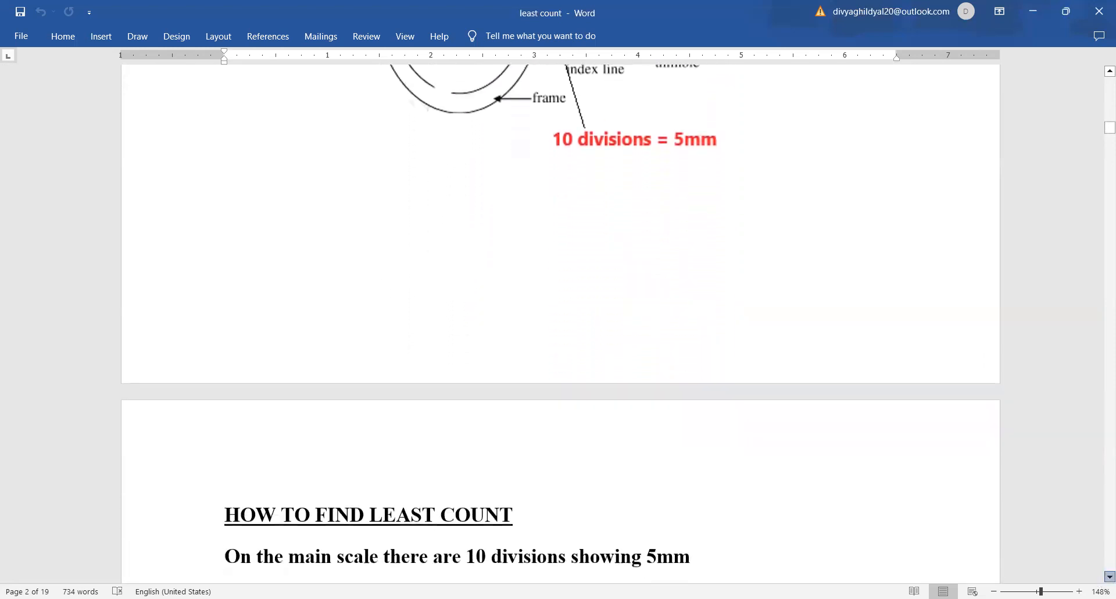
{"action": "scroll", "scroll_direction": "down", "scroll_amount": 3}
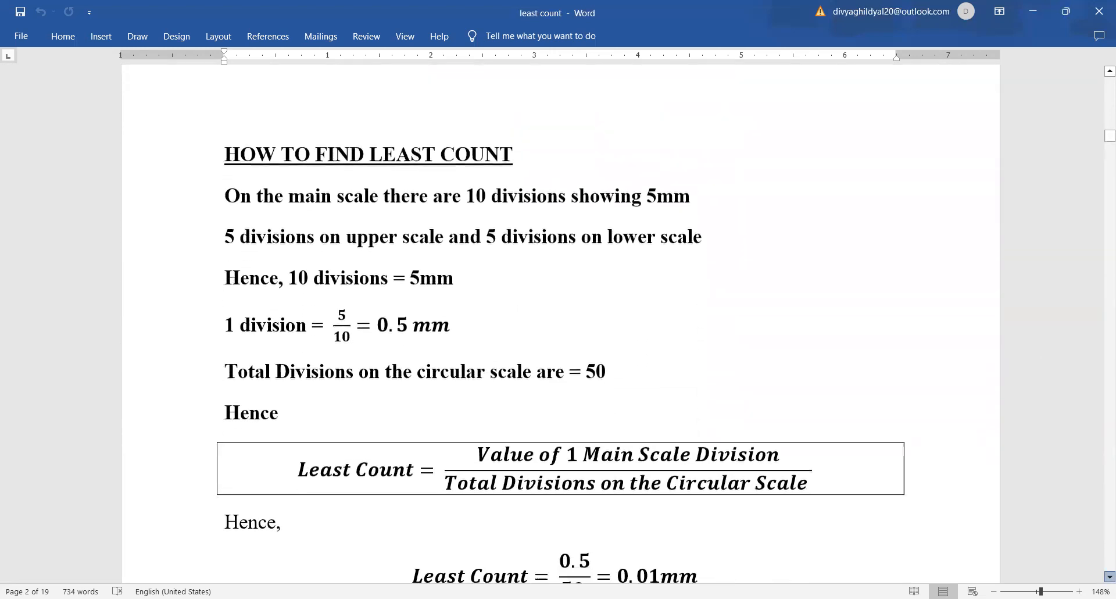
{"action": "scroll", "scroll_direction": "down", "scroll_amount": 3}
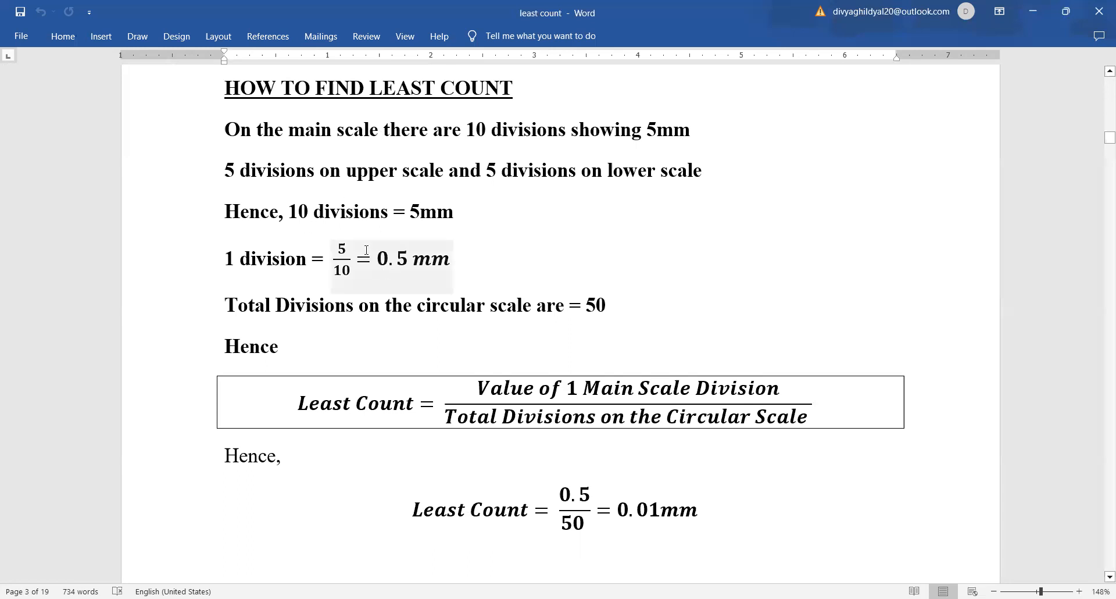
{"action": "mouse_move", "coordinate": [445, 258]}
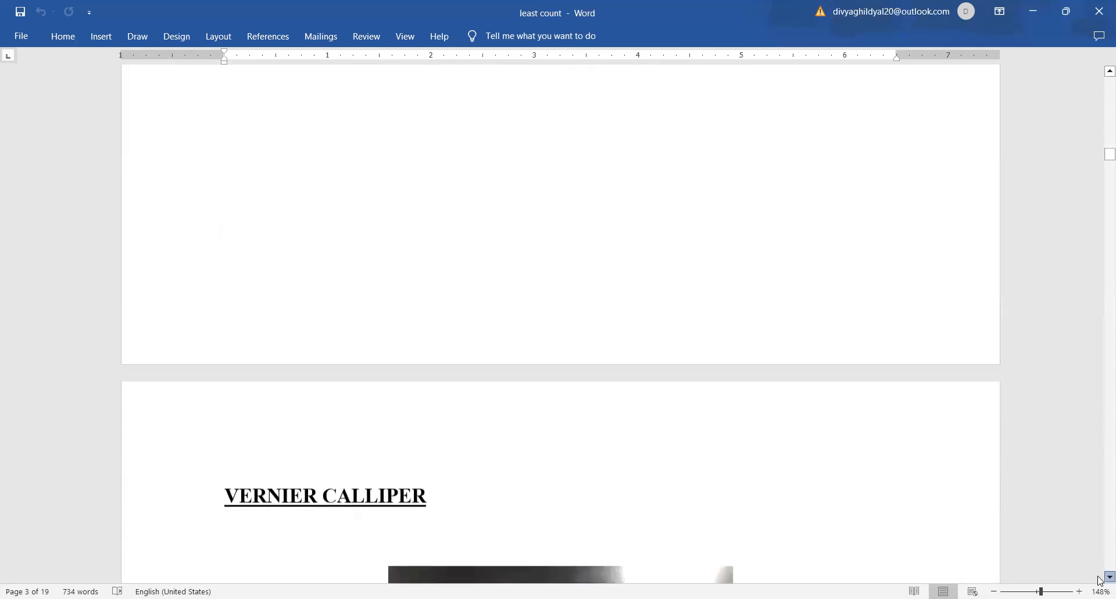
{"action": "scroll", "scroll_direction": "down", "scroll_amount": 3}
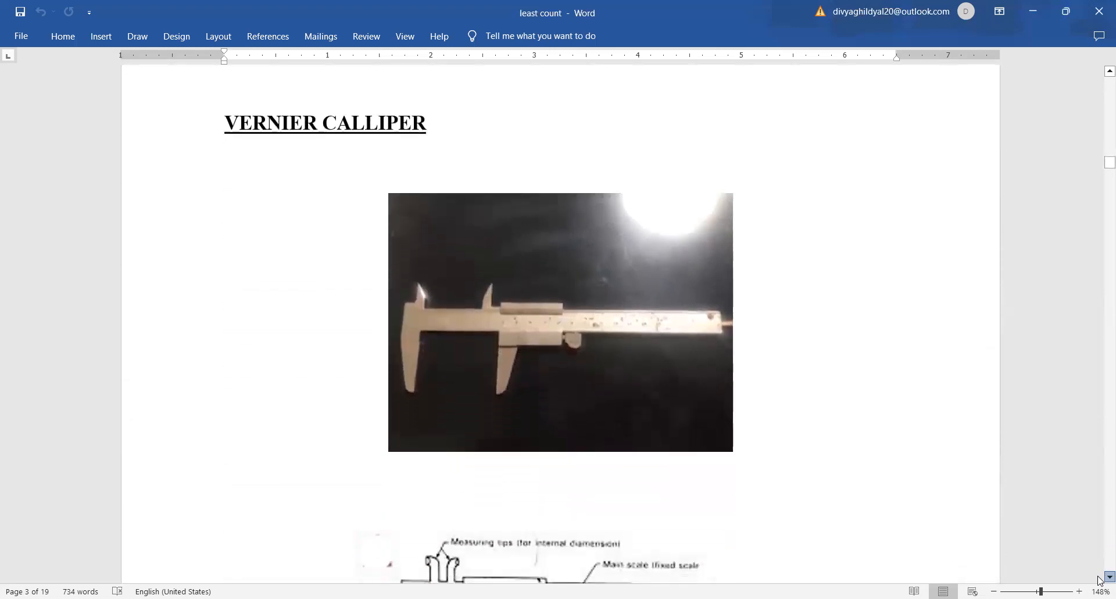
{"action": "scroll", "scroll_direction": "down", "scroll_amount": 3}
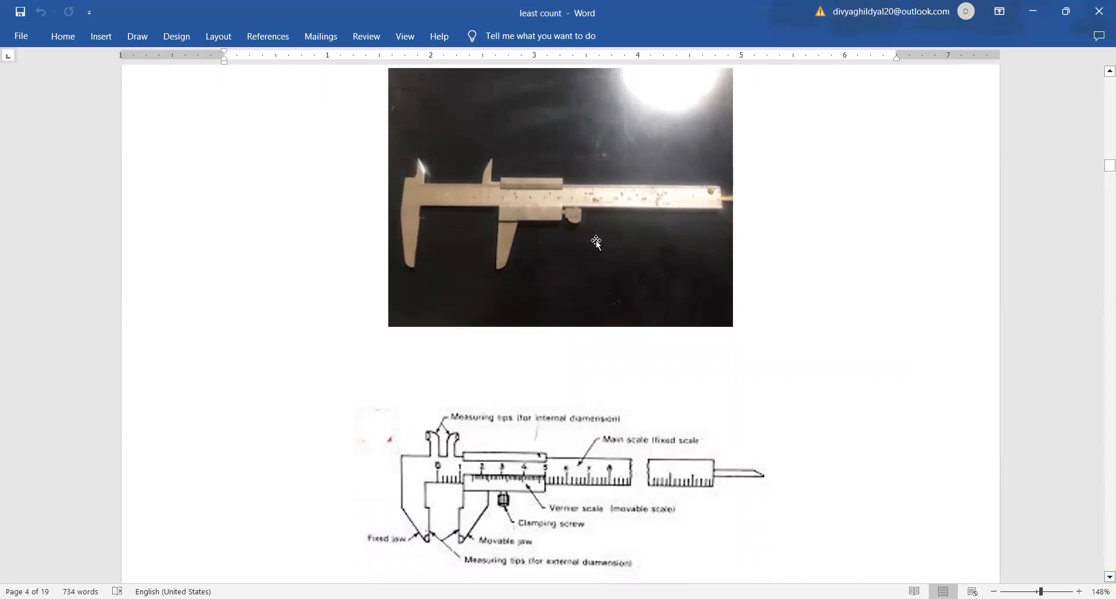
{"action": "mouse_move", "coordinate": [555, 217]}
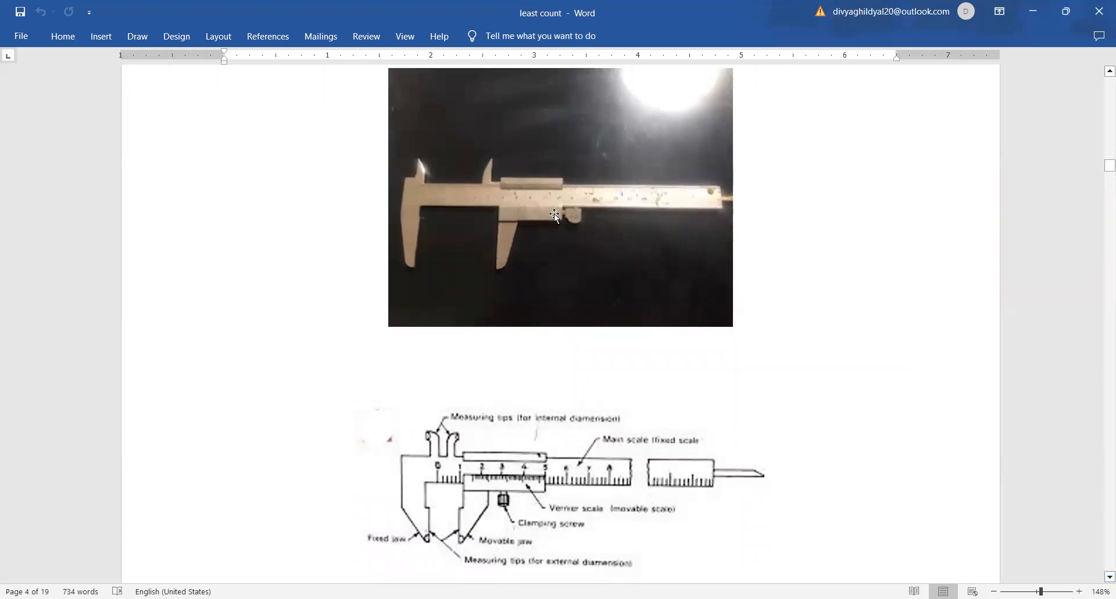
{"action": "mouse_move", "coordinate": [535, 219]}
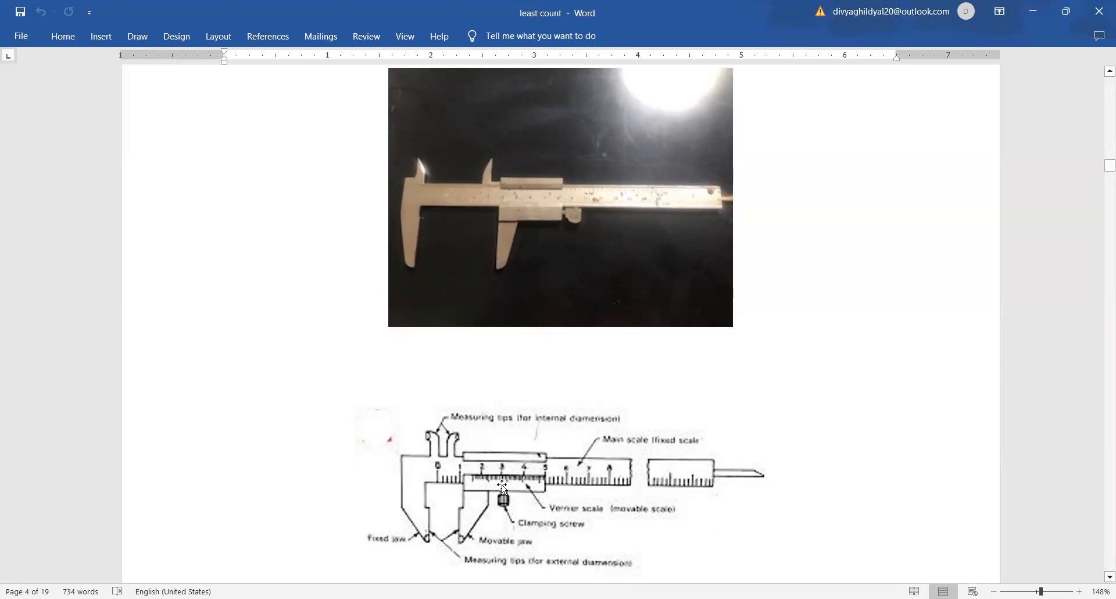
{"action": "mouse_move", "coordinate": [526, 489]}
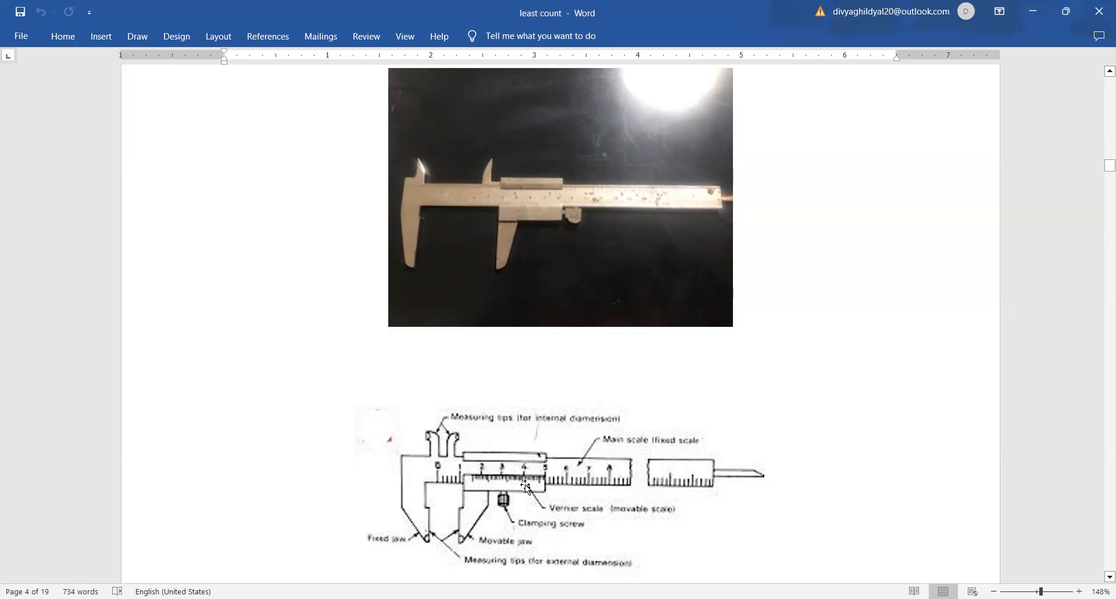
{"action": "mouse_move", "coordinate": [447, 556]}
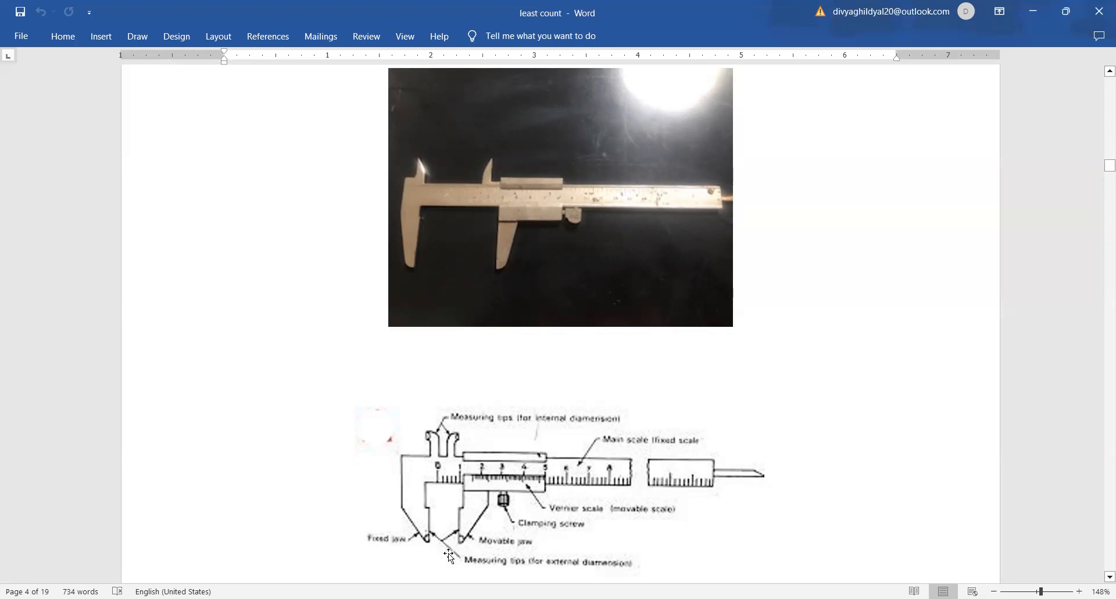
{"action": "mouse_move", "coordinate": [458, 542]}
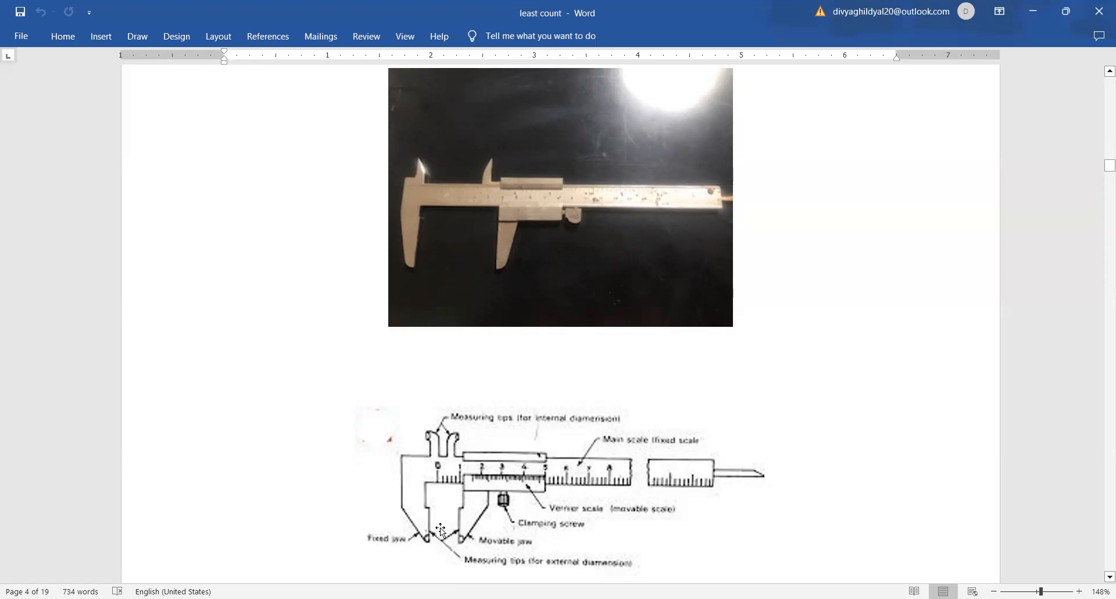
{"action": "mouse_move", "coordinate": [446, 533]}
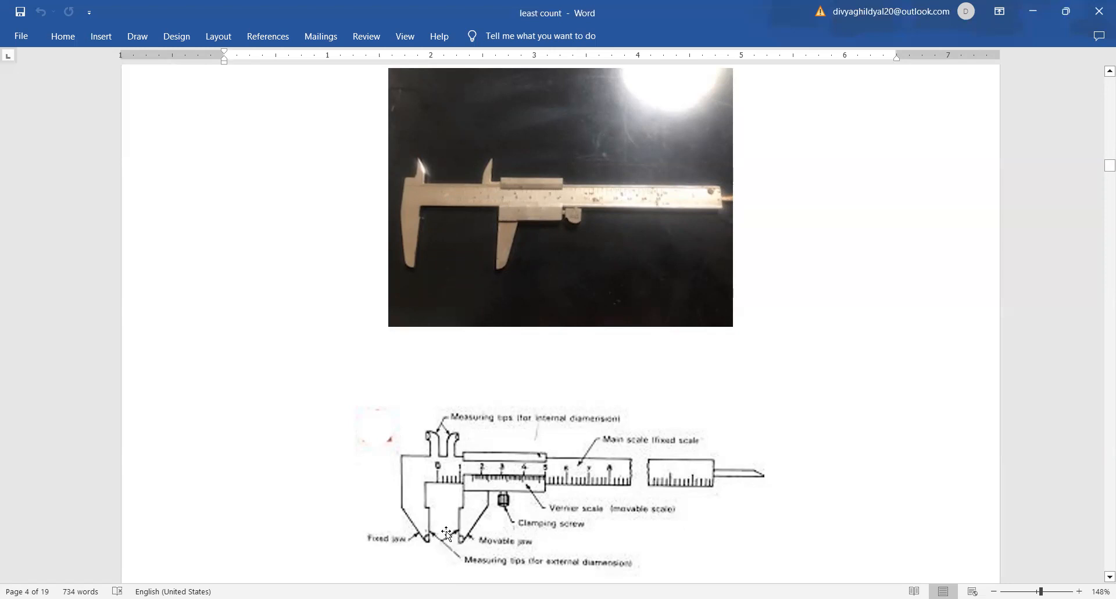
{"action": "mouse_move", "coordinate": [1099, 579]}
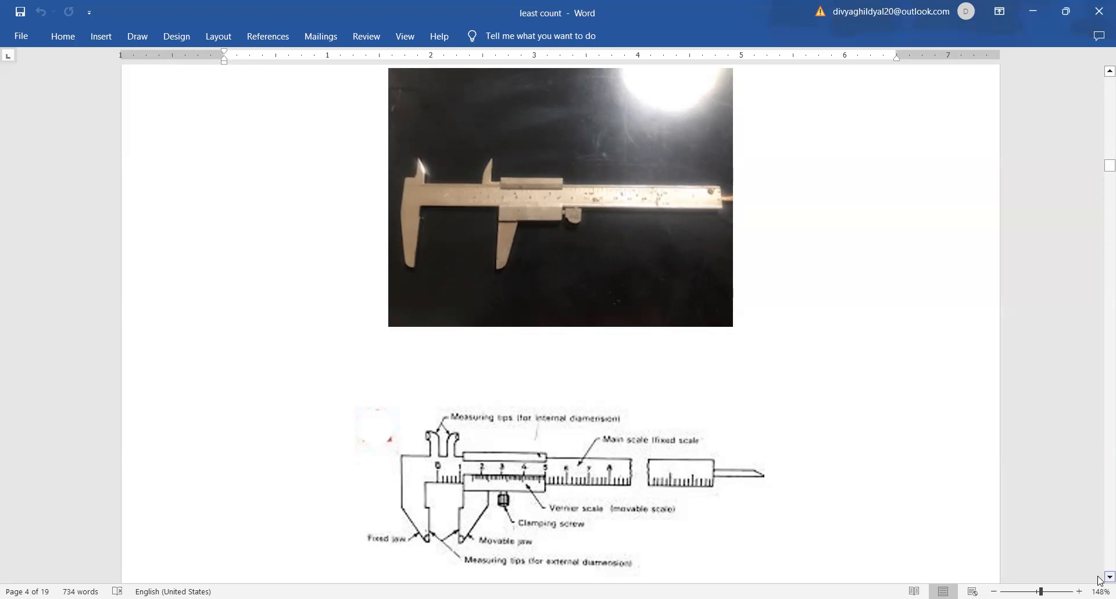
{"action": "scroll", "scroll_direction": "down", "scroll_amount": 3}
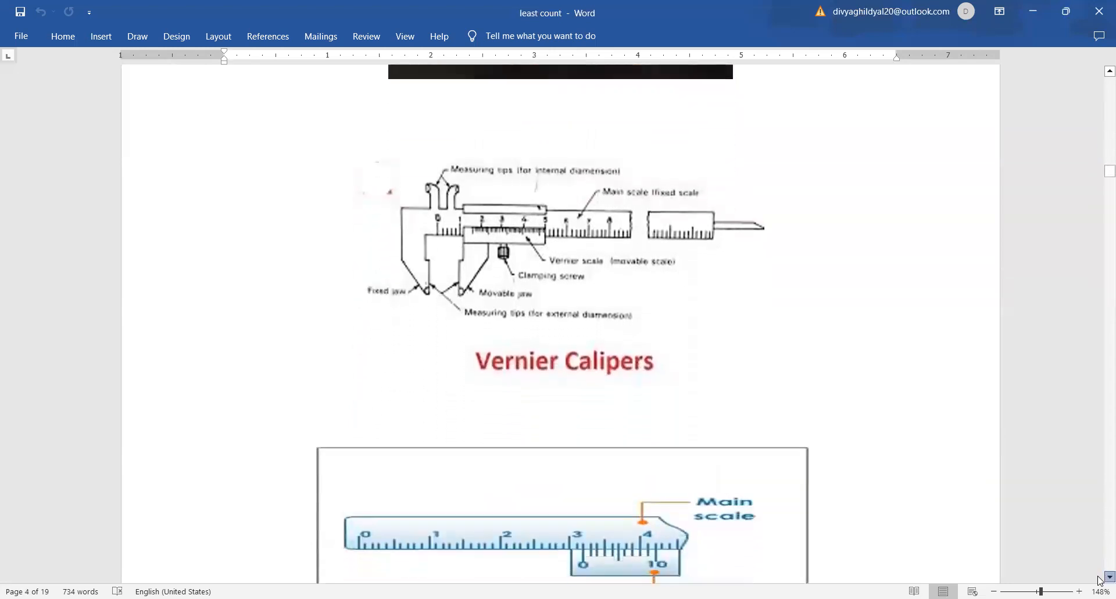
{"action": "scroll", "scroll_direction": "down", "scroll_amount": 3}
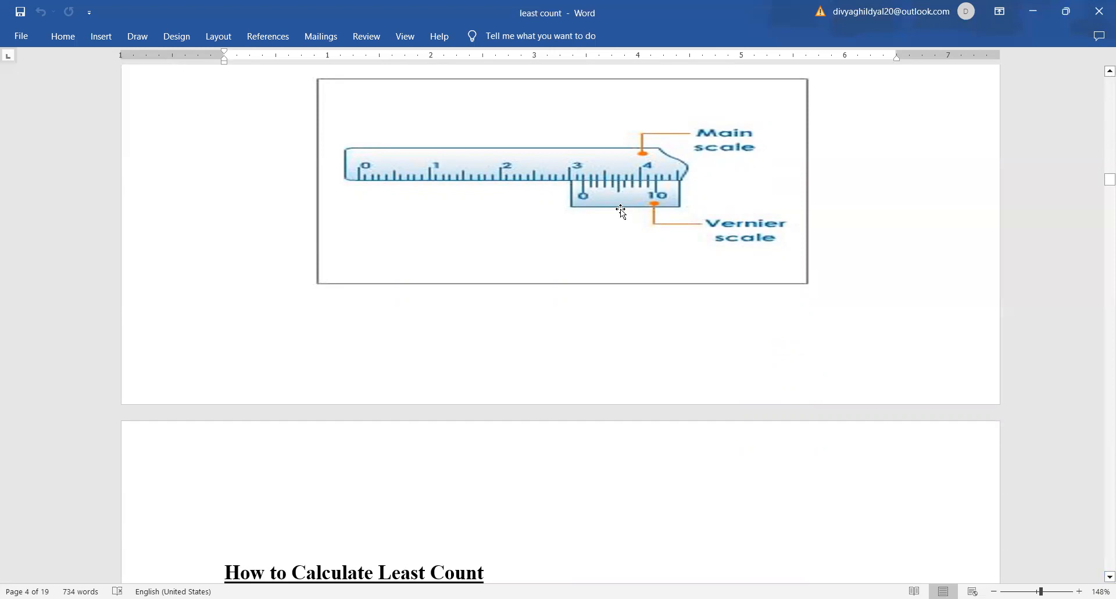
{"action": "mouse_move", "coordinate": [399, 180]}
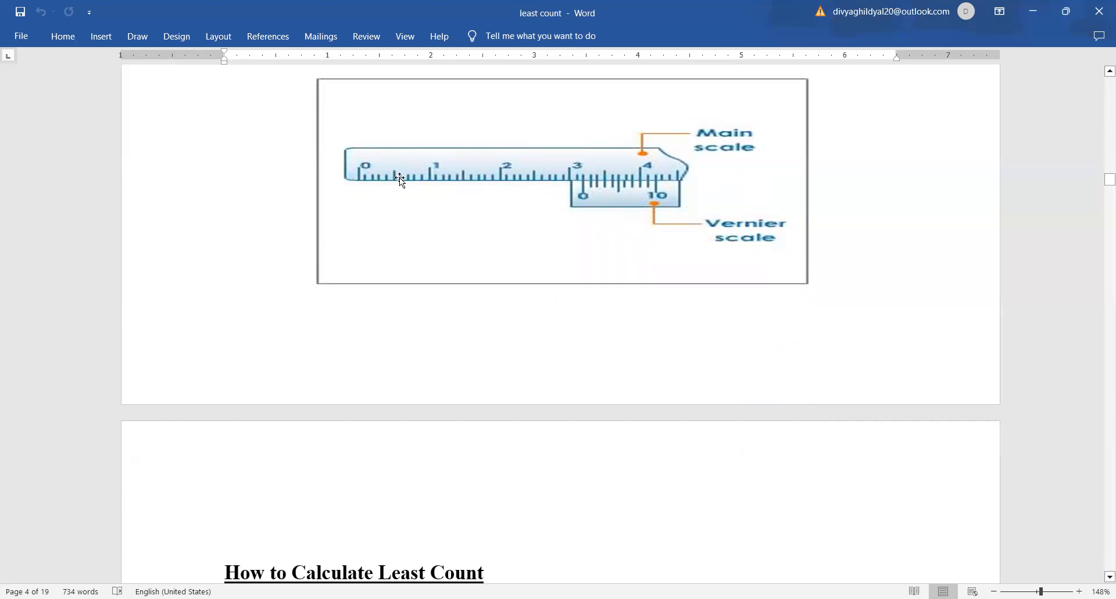
{"action": "mouse_move", "coordinate": [1087, 471]}
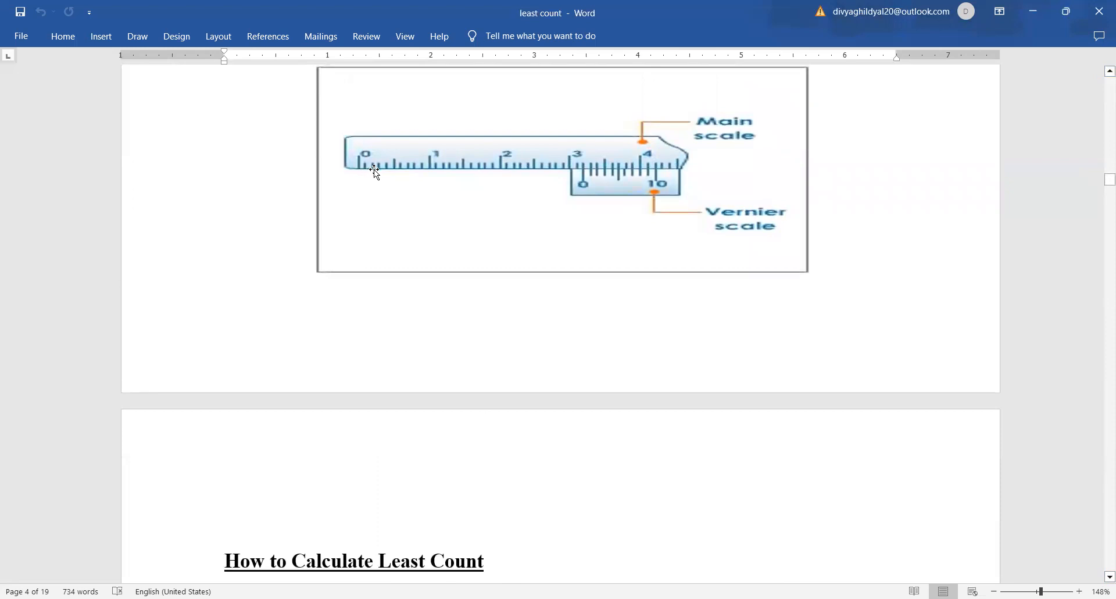
{"action": "mouse_move", "coordinate": [405, 173]}
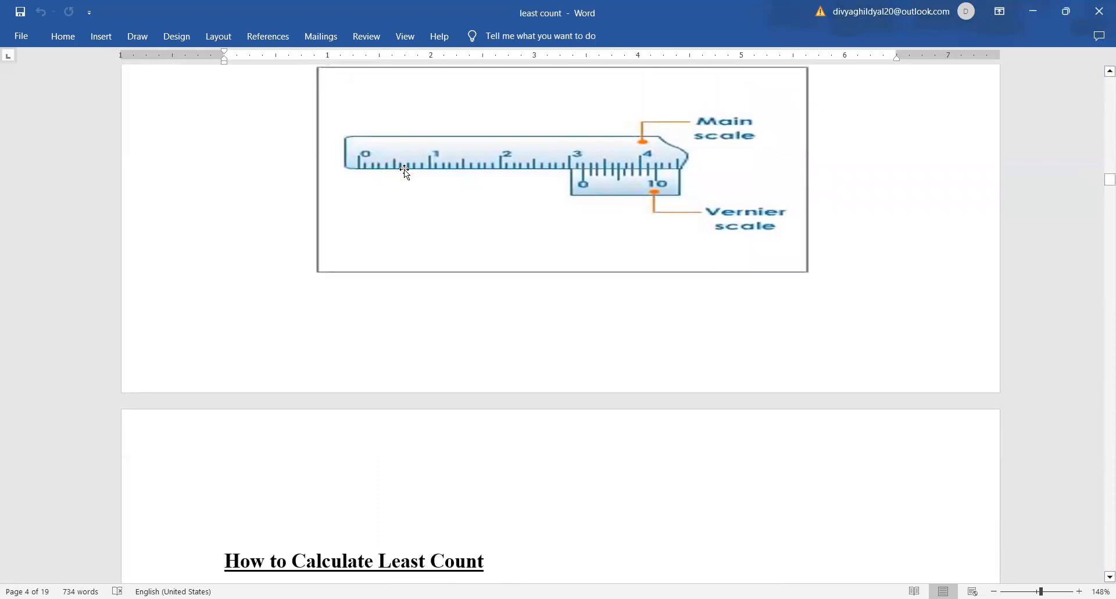
{"action": "mouse_move", "coordinate": [405, 150]}
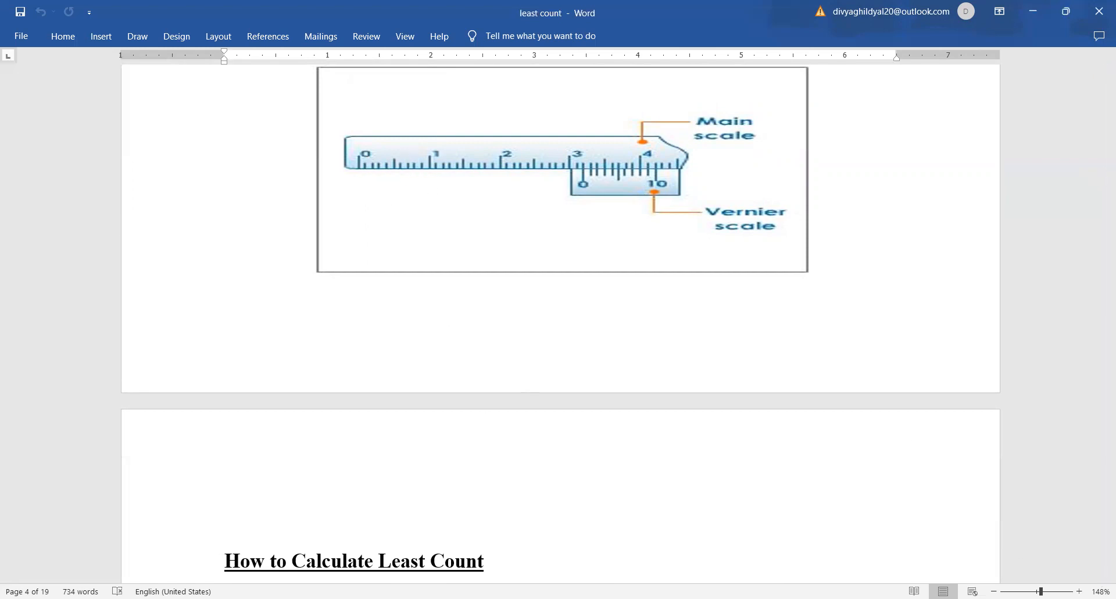
{"action": "mouse_move", "coordinate": [584, 184]}
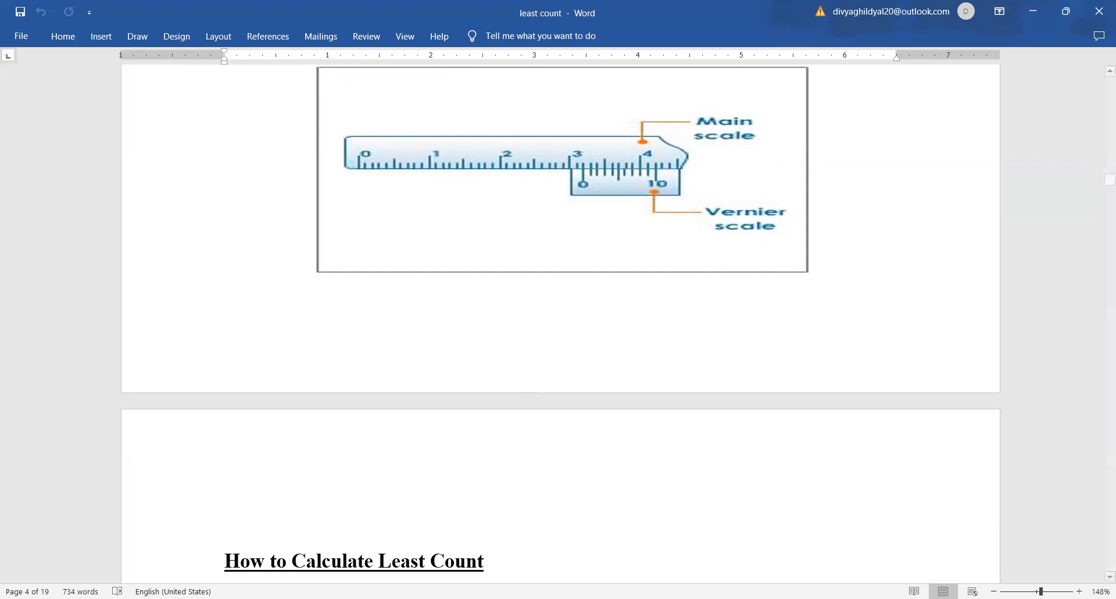
{"action": "scroll", "scroll_direction": "down", "scroll_amount": 3}
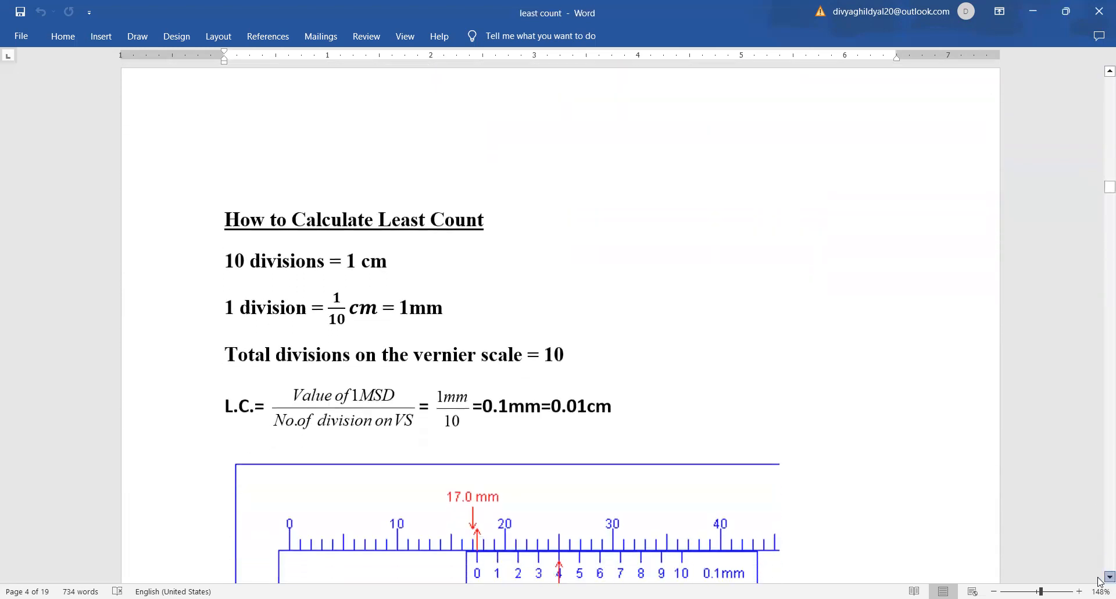
{"action": "scroll", "scroll_direction": "down", "scroll_amount": 3}
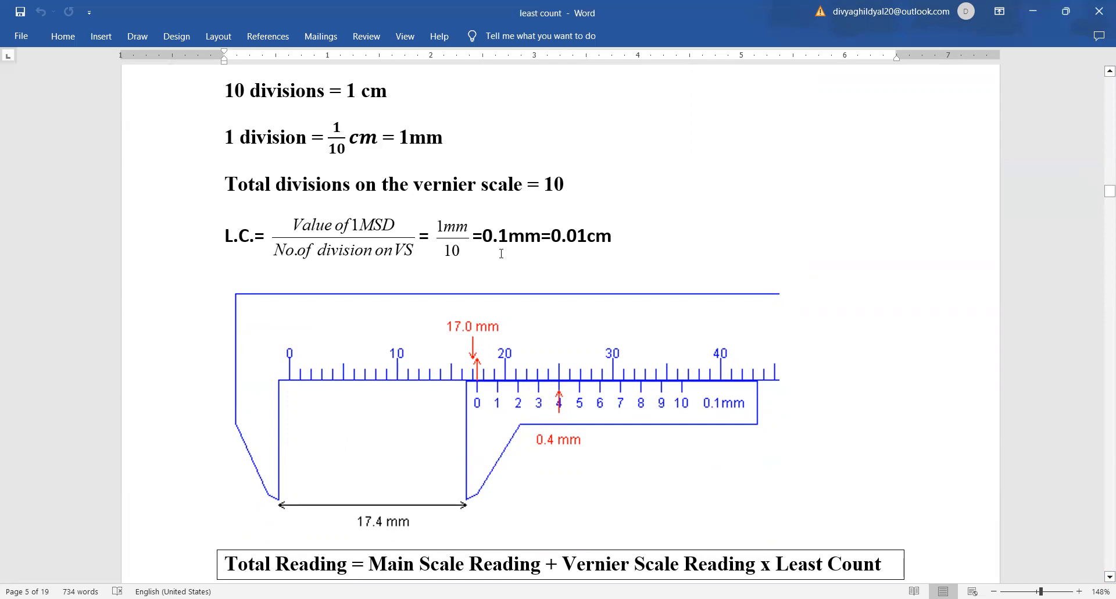
{"action": "mouse_move", "coordinate": [583, 227]}
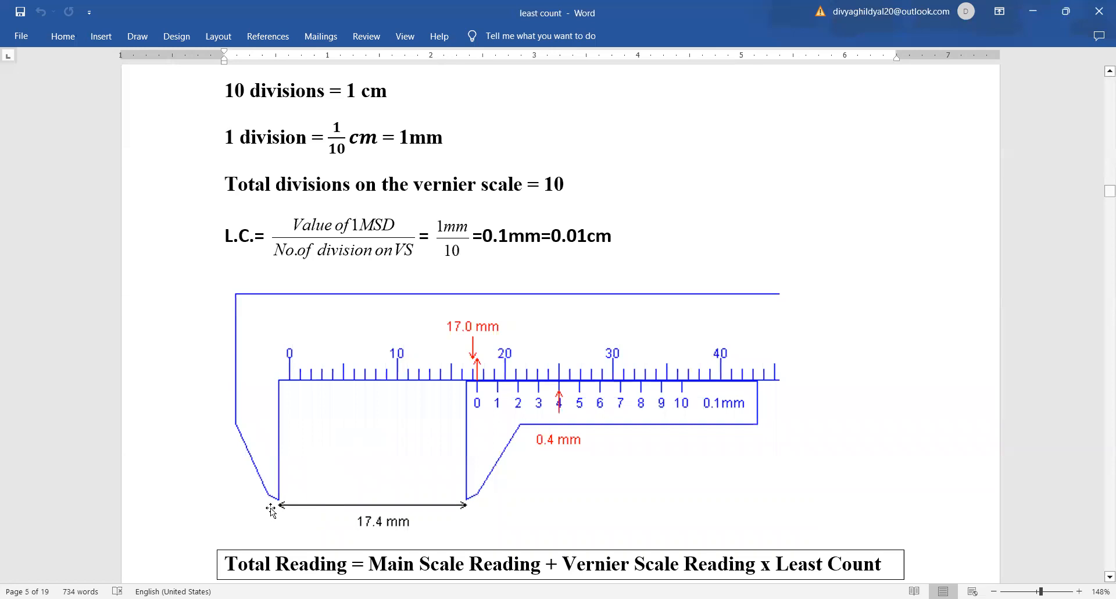
{"action": "mouse_move", "coordinate": [299, 493]}
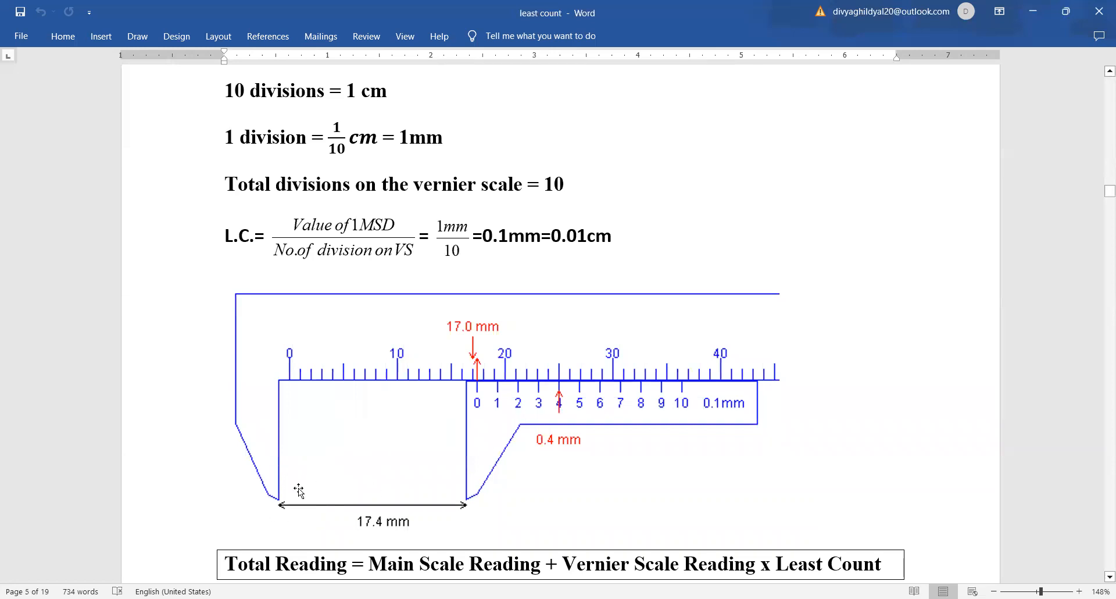
{"action": "mouse_move", "coordinate": [755, 318]}
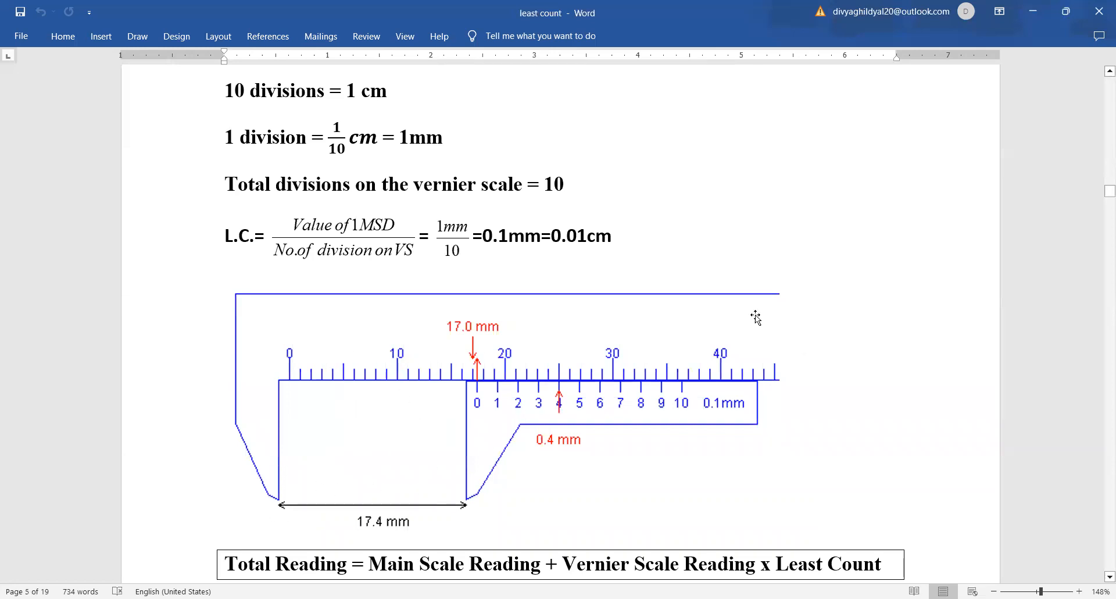
{"action": "mouse_move", "coordinate": [605, 399]}
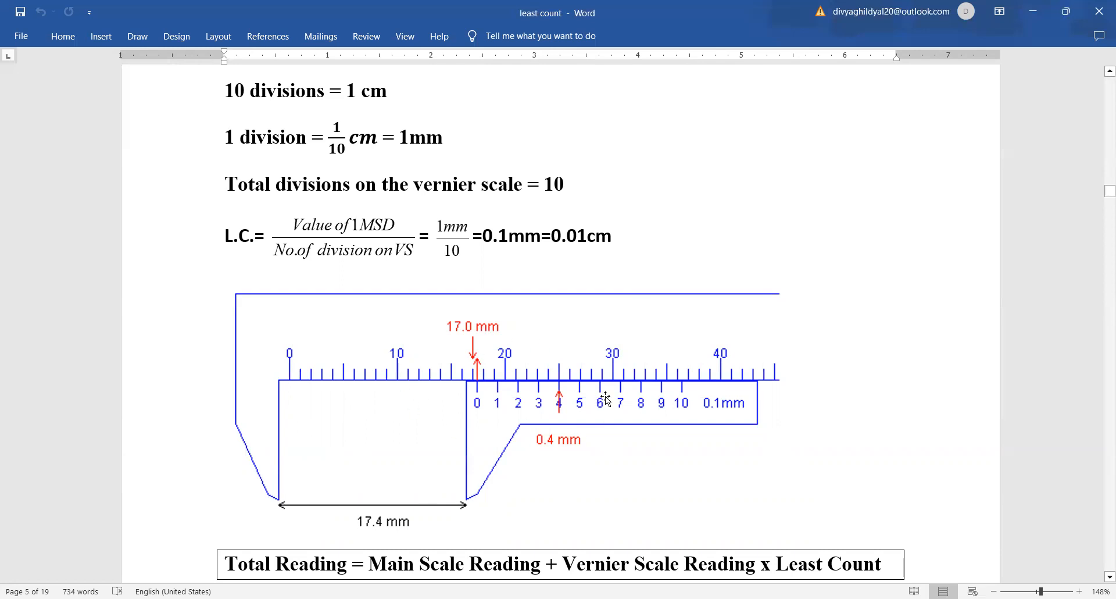
{"action": "mouse_move", "coordinate": [483, 392]}
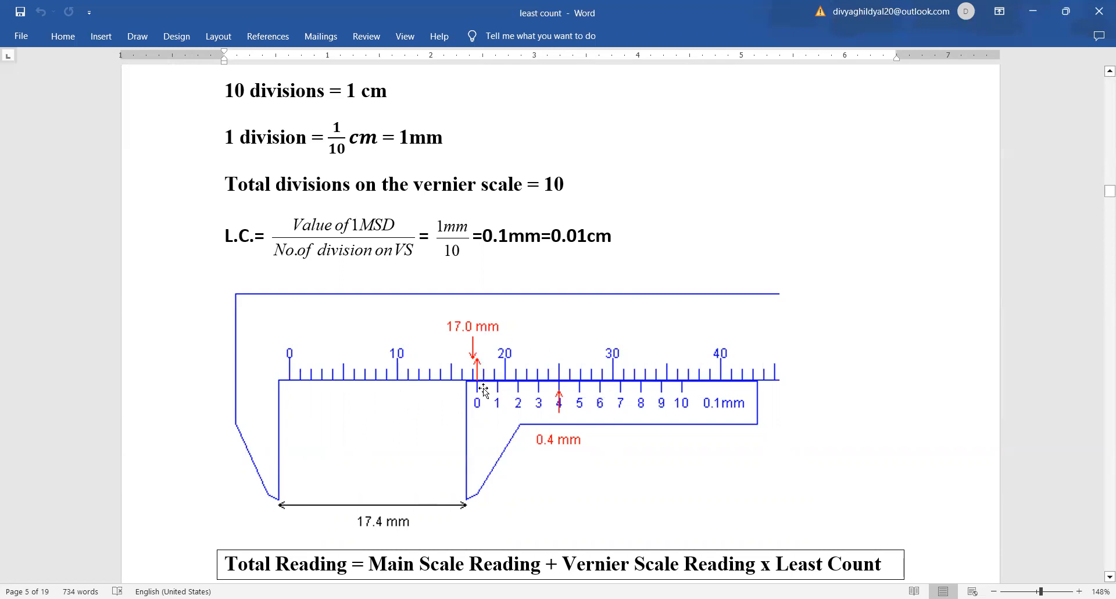
{"action": "mouse_move", "coordinate": [476, 406]}
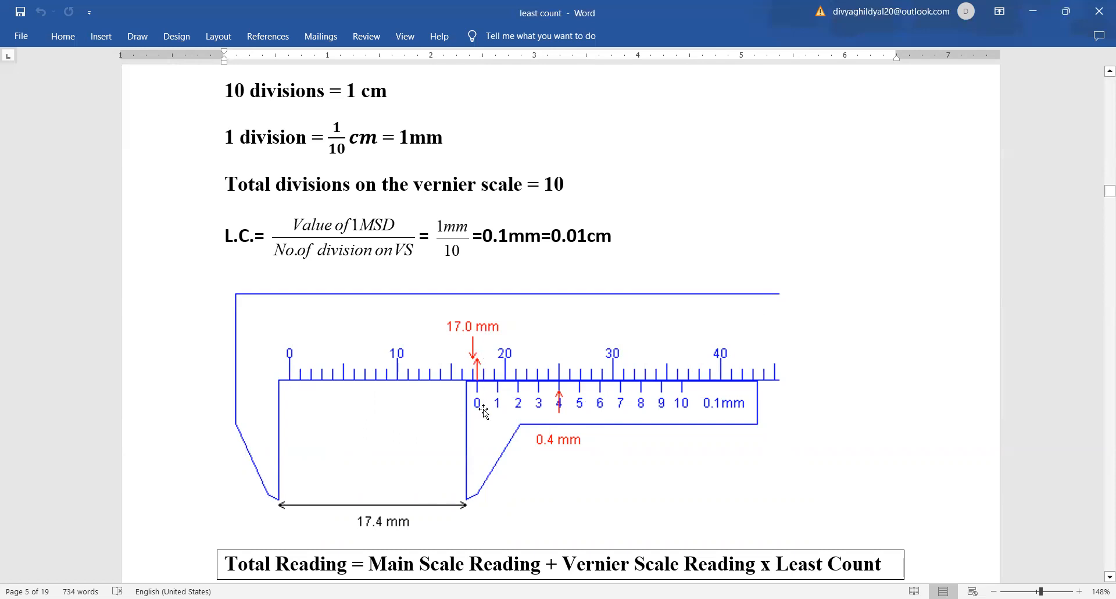
{"action": "mouse_move", "coordinate": [466, 341]}
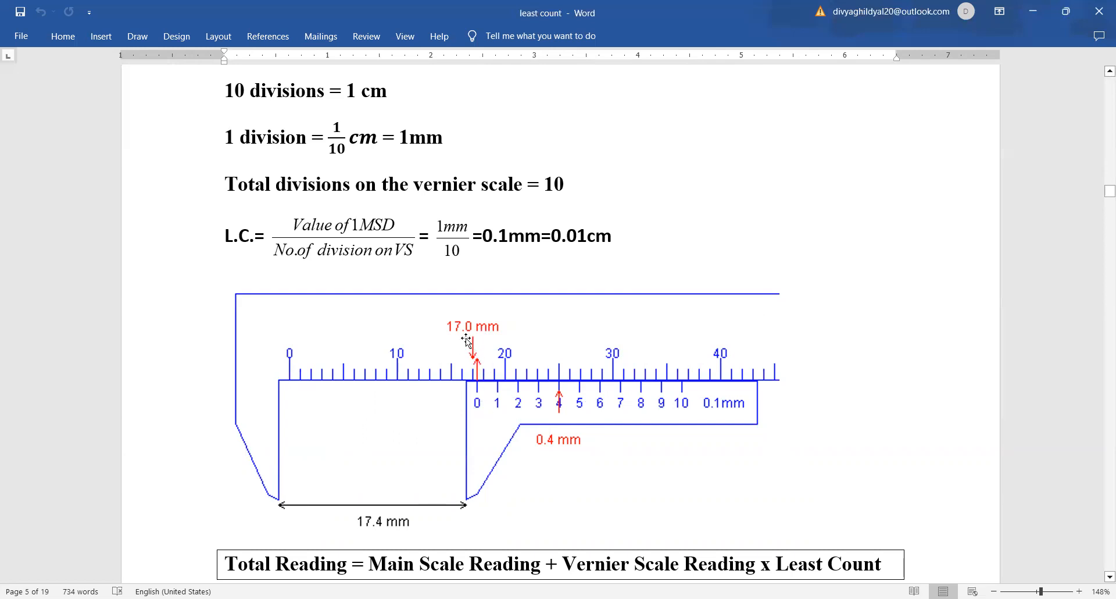
{"action": "mouse_move", "coordinate": [456, 324]}
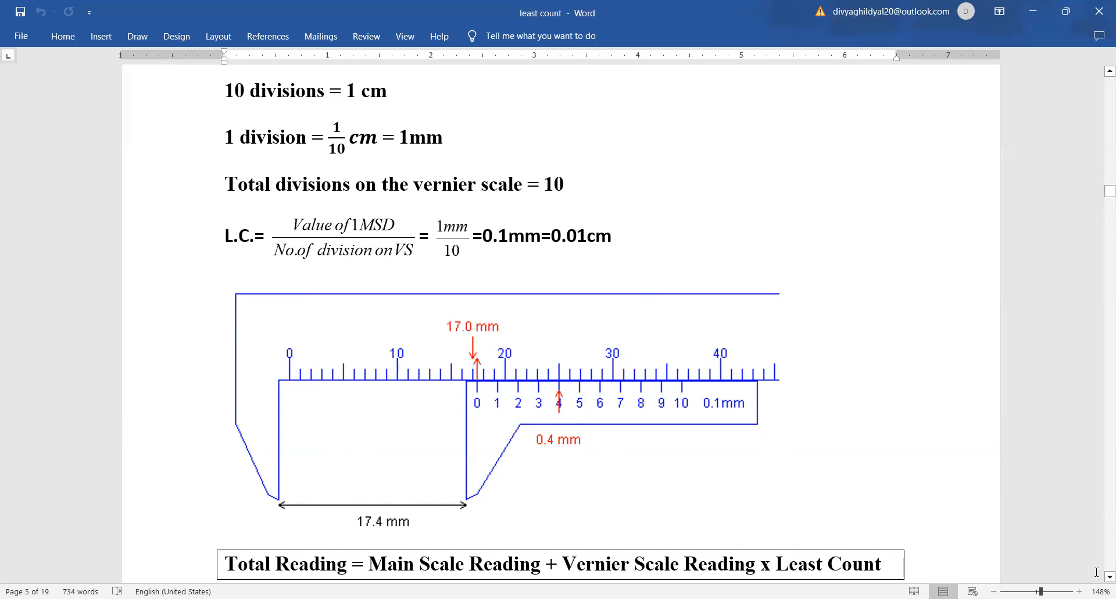
{"action": "scroll", "scroll_direction": "down", "scroll_amount": 3}
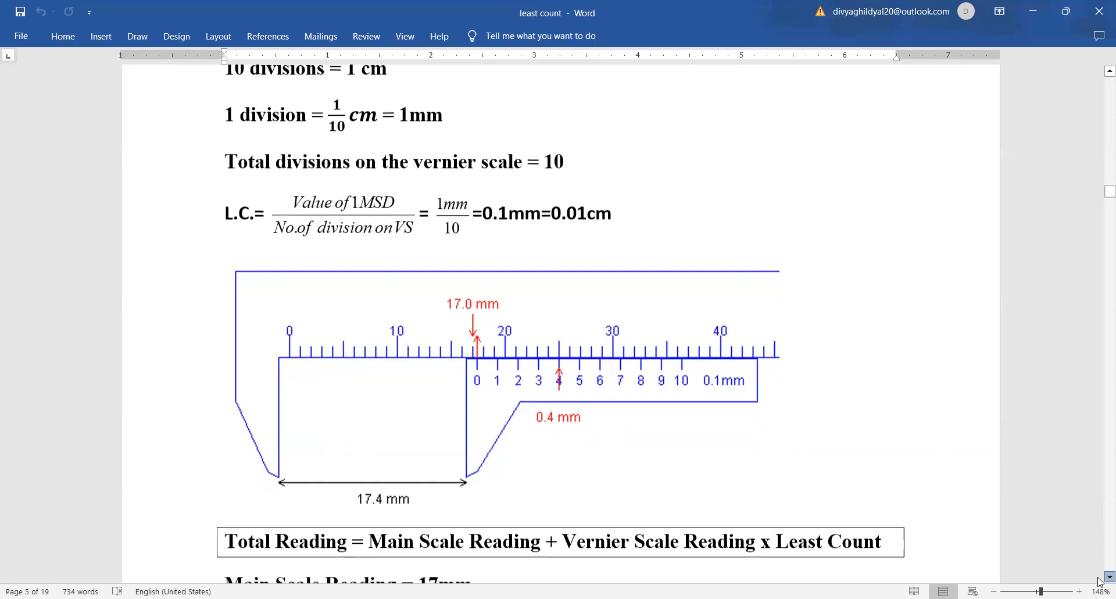
{"action": "scroll", "scroll_direction": "down", "scroll_amount": 3}
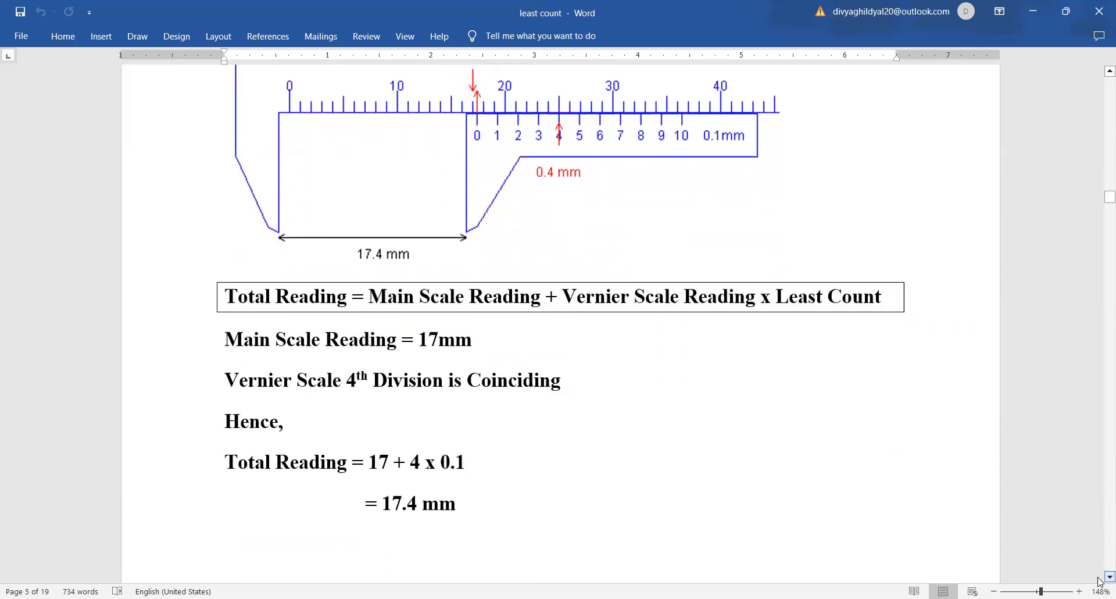
{"action": "mouse_move", "coordinate": [440, 90]}
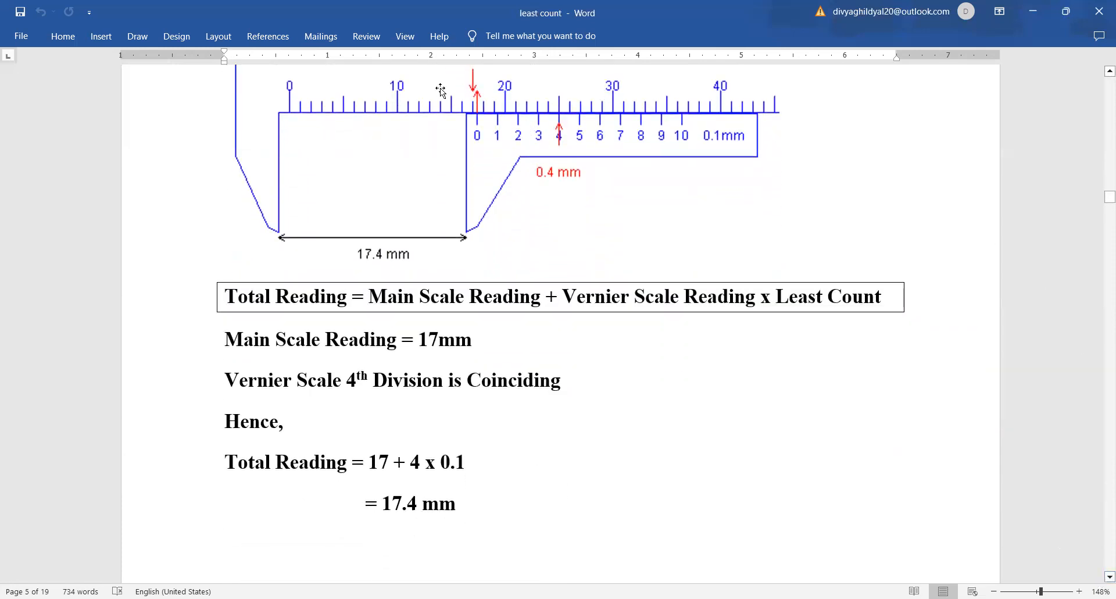
{"action": "mouse_move", "coordinate": [484, 93]}
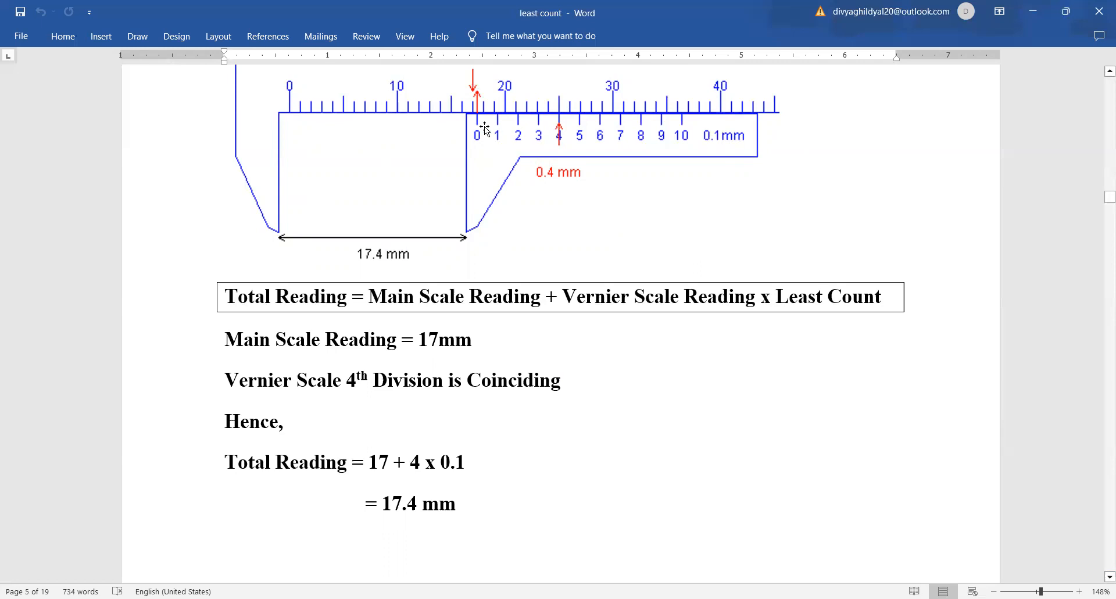
{"action": "mouse_move", "coordinate": [508, 137]}
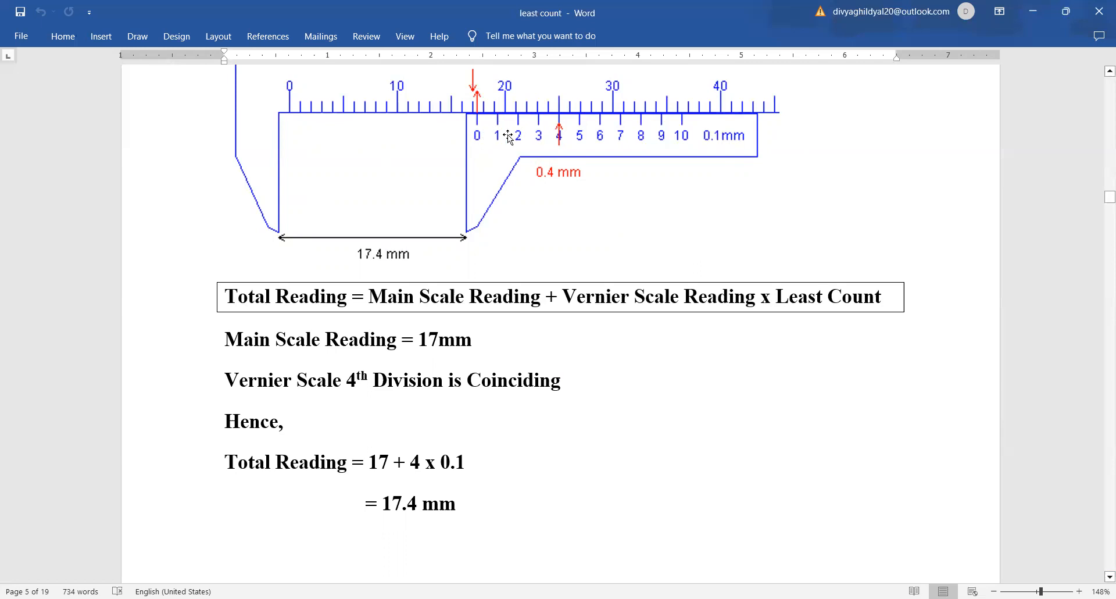
{"action": "mouse_move", "coordinate": [562, 152]}
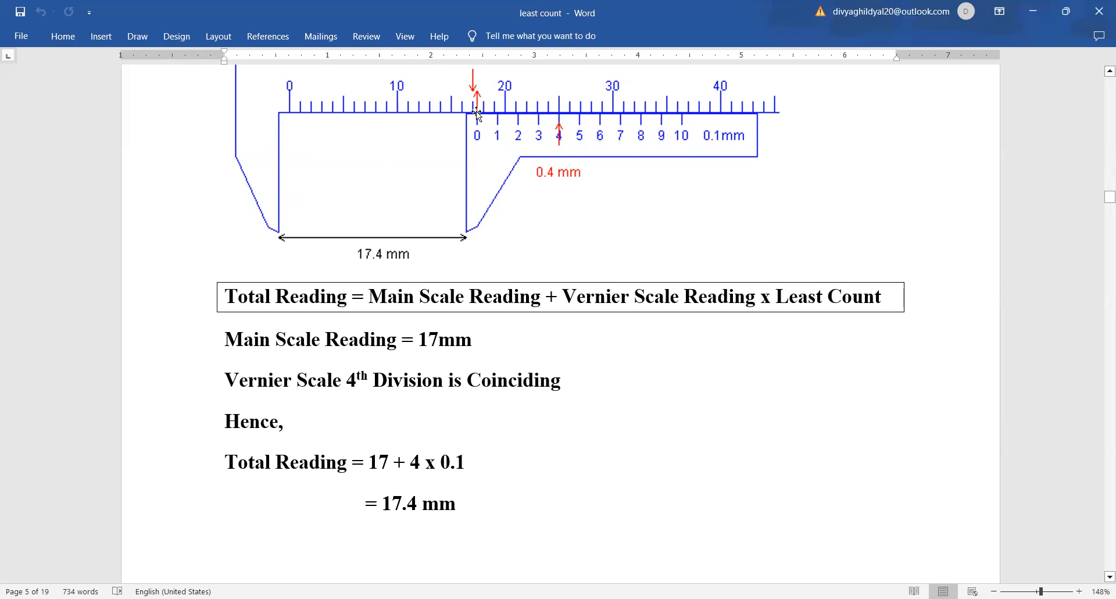
{"action": "mouse_move", "coordinate": [498, 120]}
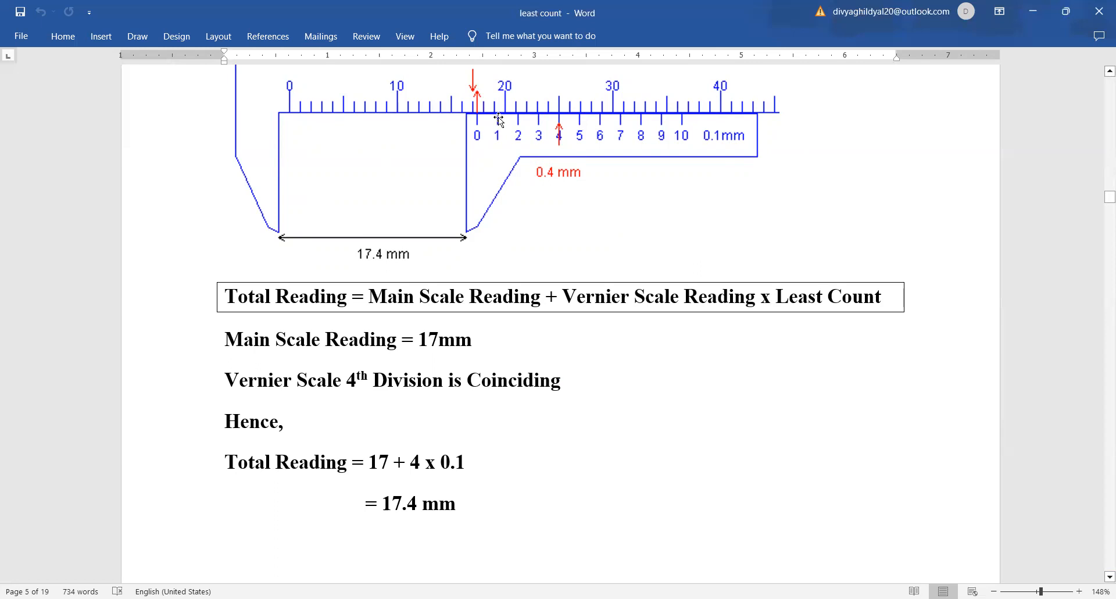
{"action": "mouse_move", "coordinate": [530, 115]}
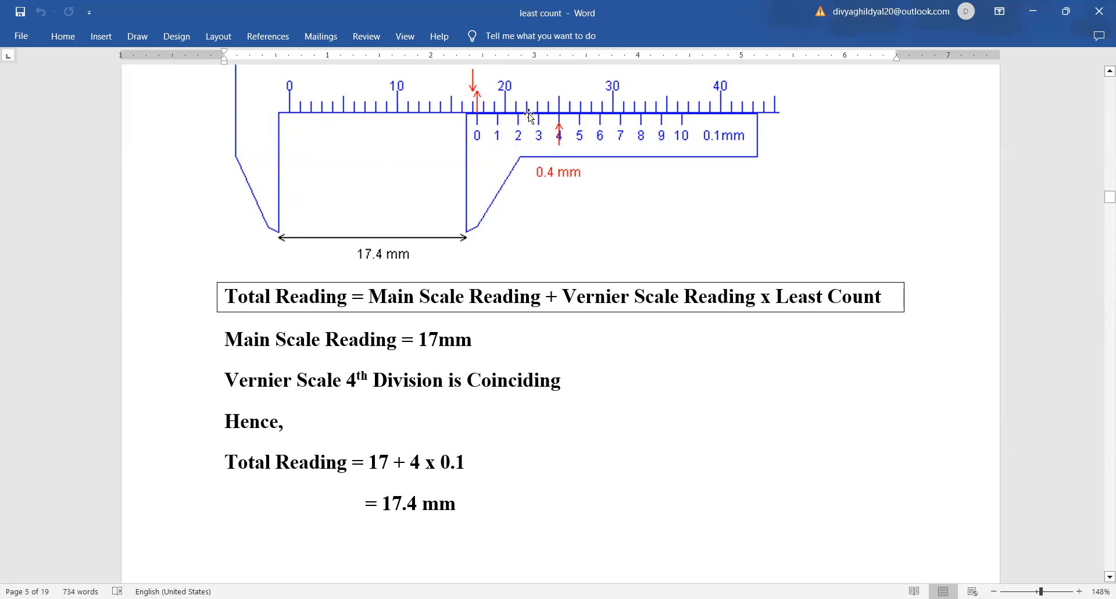
{"action": "mouse_move", "coordinate": [541, 144]}
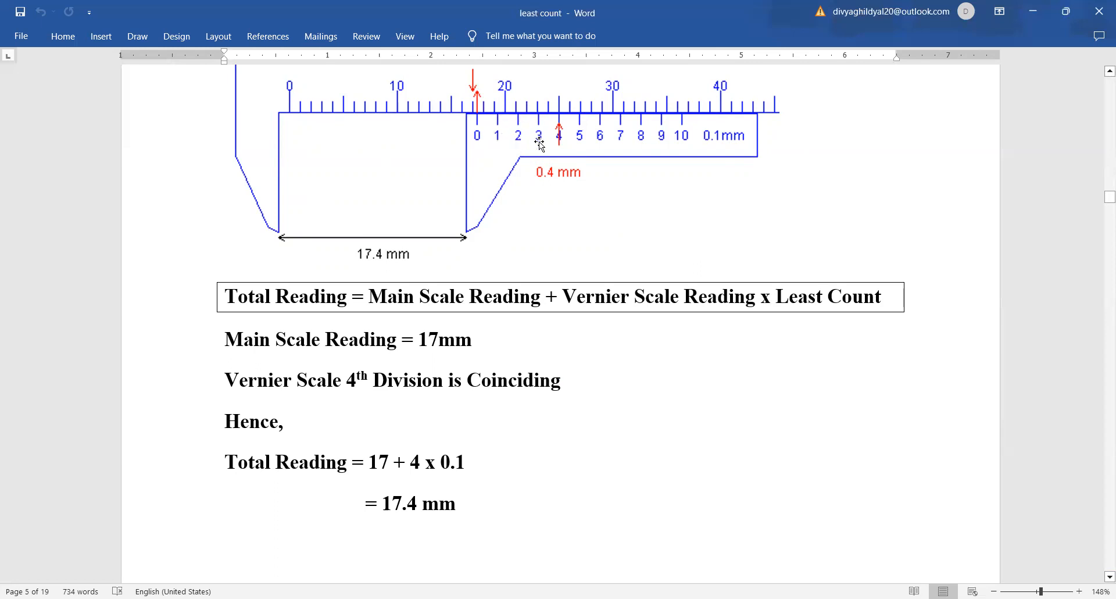
{"action": "mouse_move", "coordinate": [563, 104]}
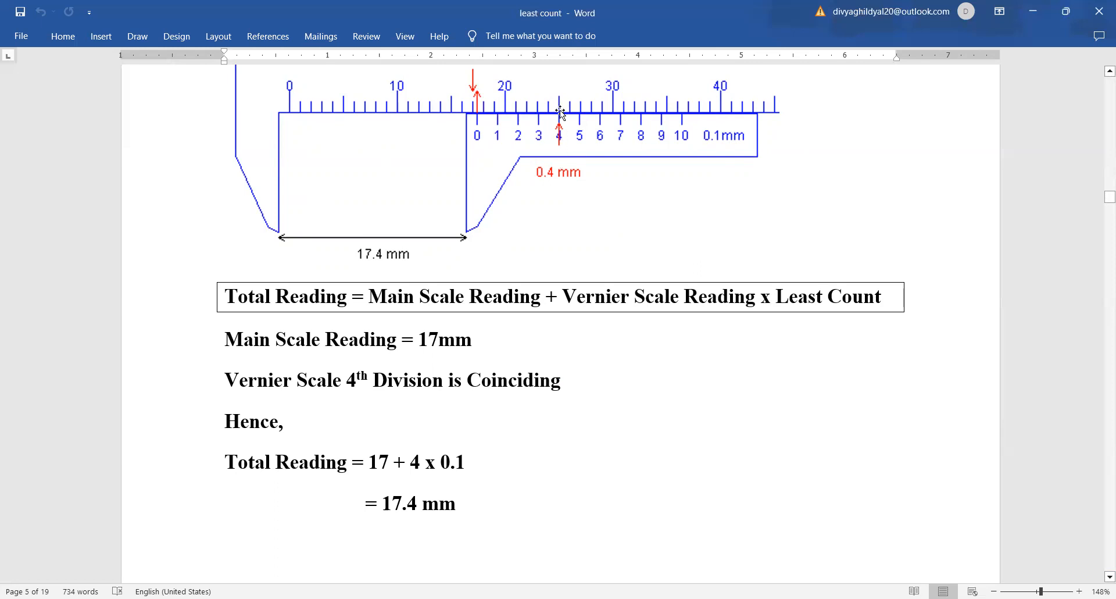
{"action": "mouse_move", "coordinate": [451, 322]}
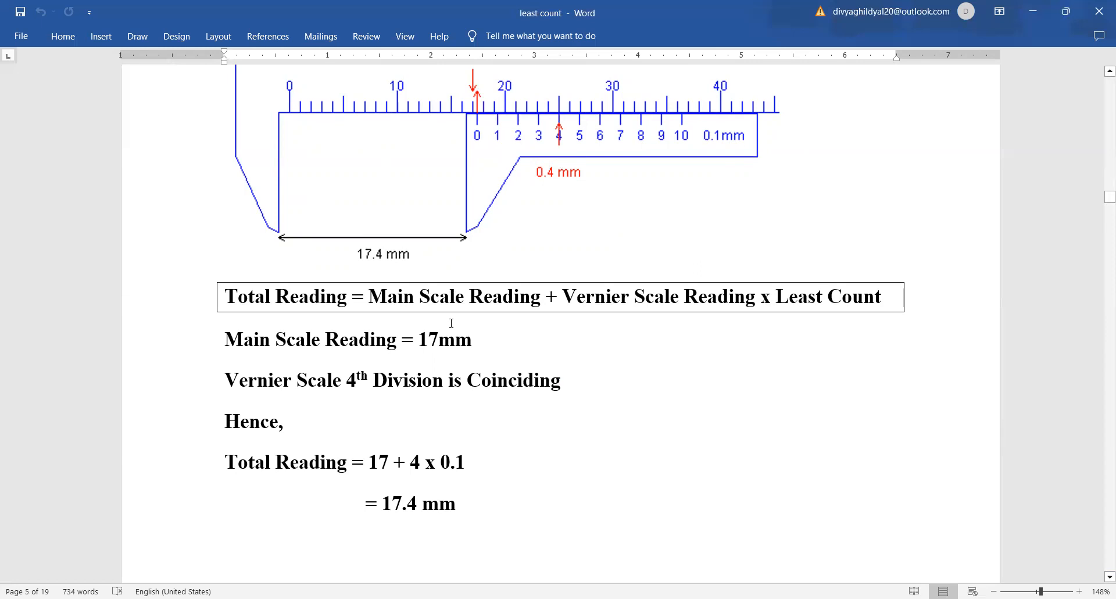
{"action": "mouse_move", "coordinate": [348, 409]}
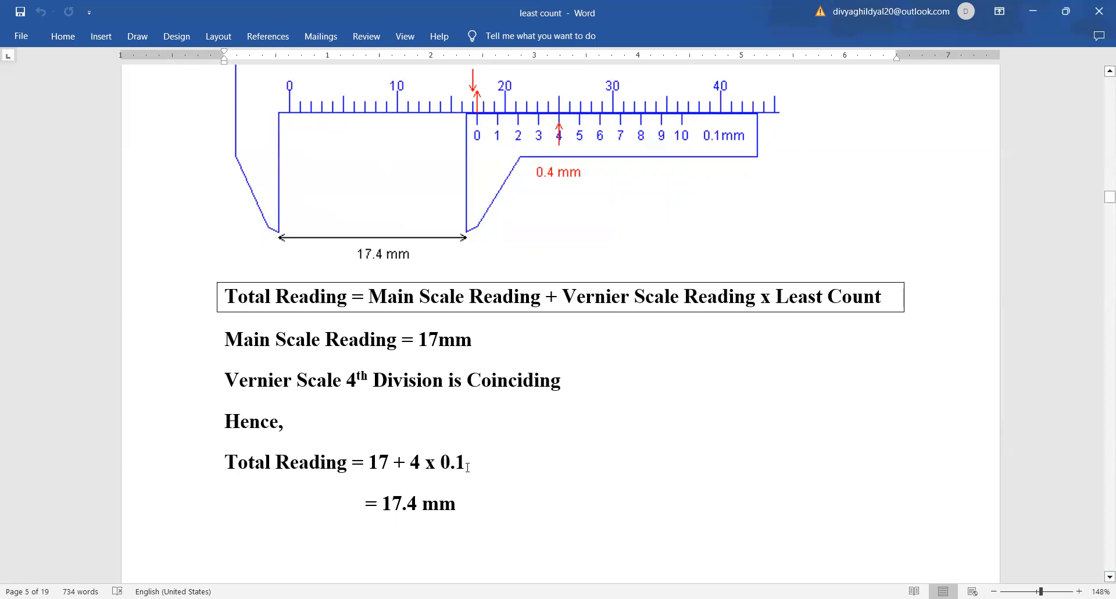
{"action": "mouse_move", "coordinate": [444, 198]}
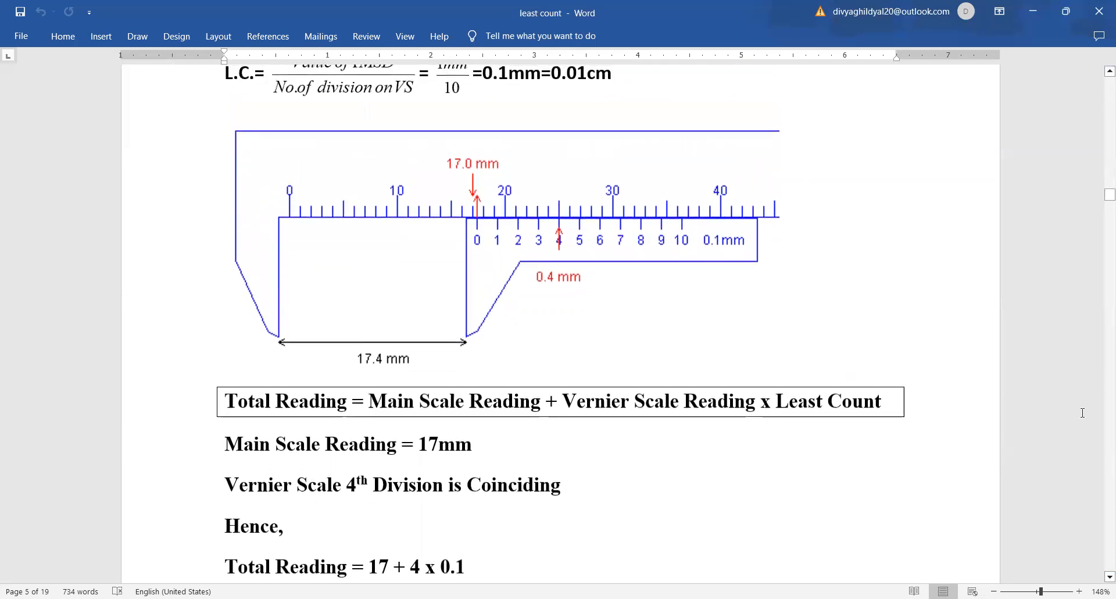
{"action": "scroll", "scroll_direction": "down", "scroll_amount": 3}
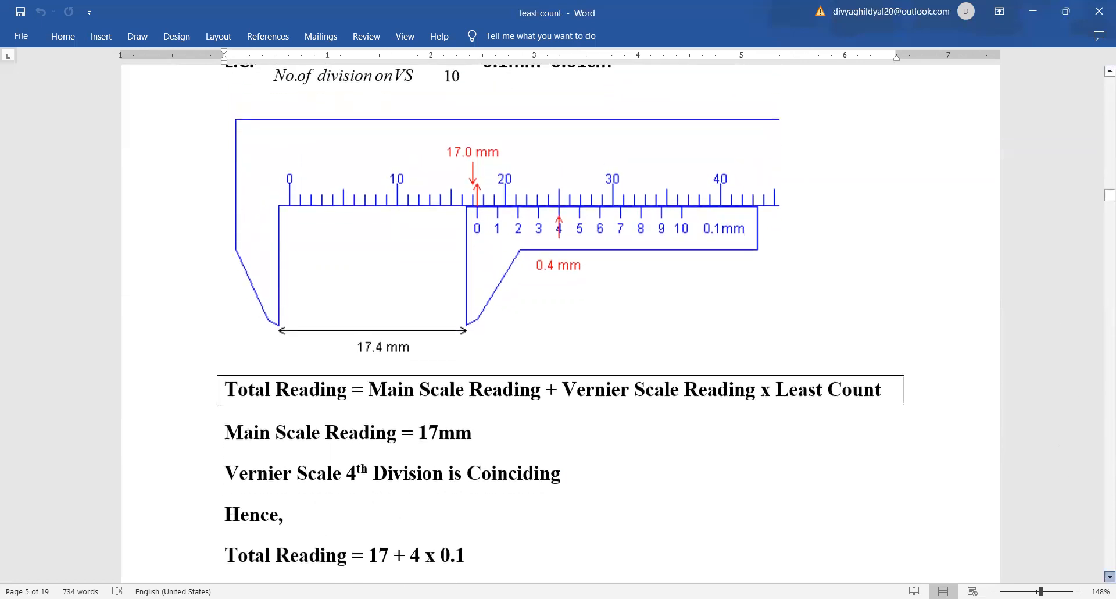
{"action": "scroll", "scroll_direction": "down", "scroll_amount": 3}
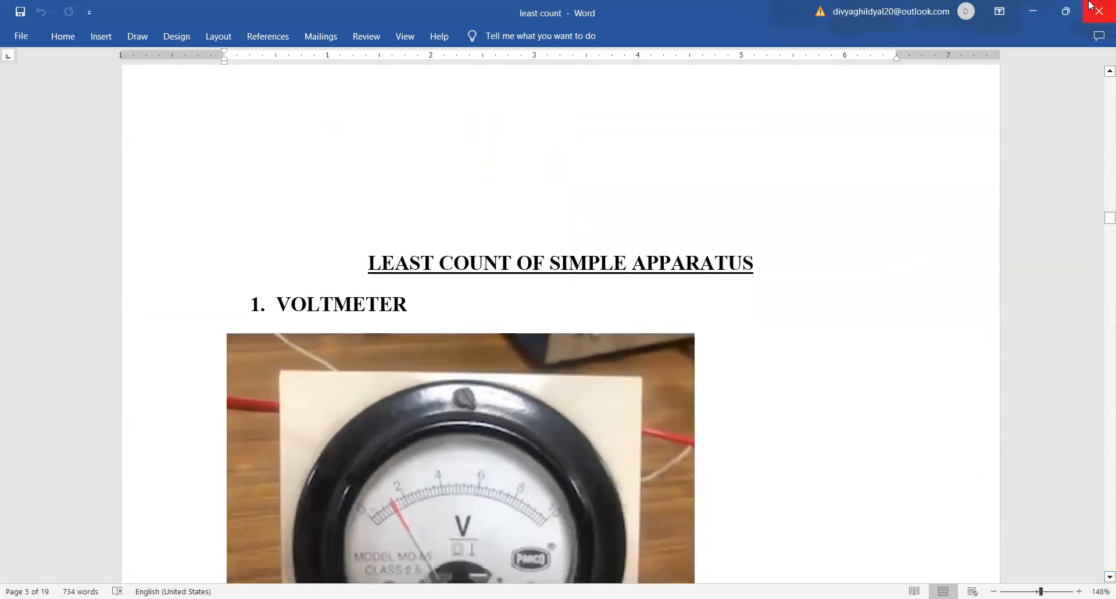
{"action": "scroll", "scroll_direction": "down", "scroll_amount": 3}
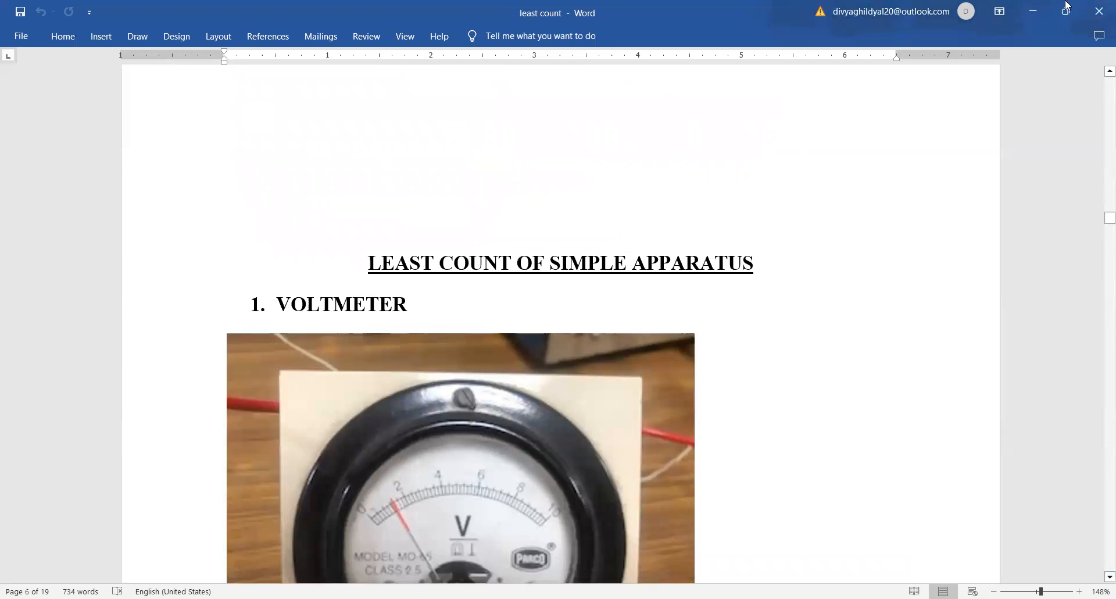
{"action": "mouse_move", "coordinate": [834, 89]}
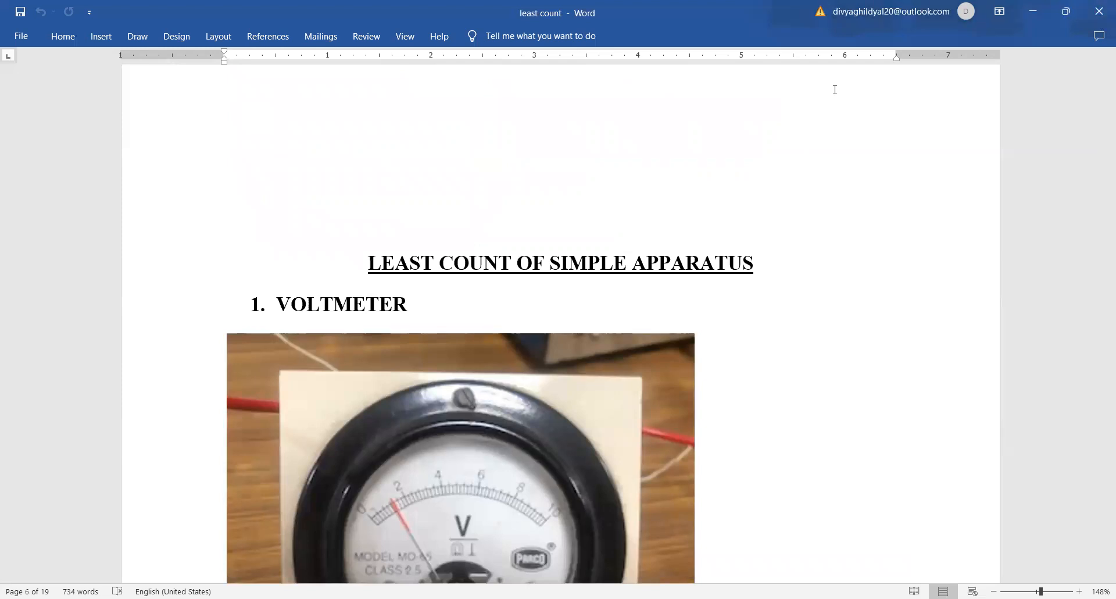